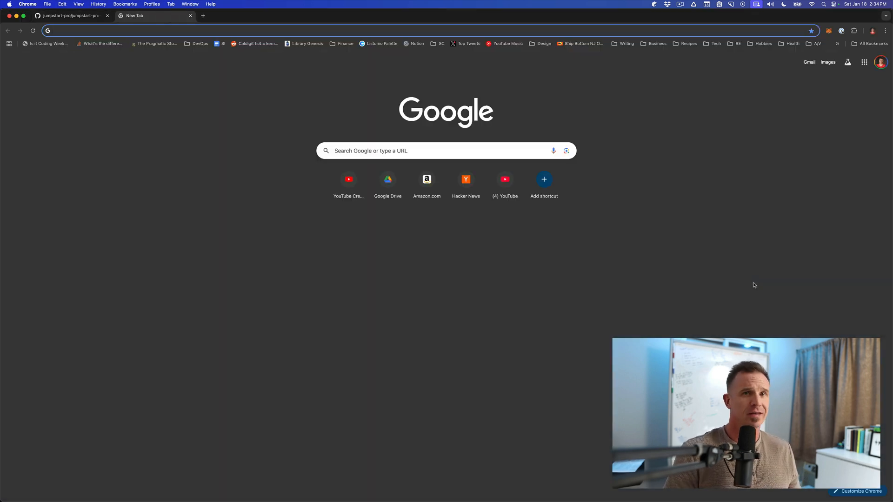
Step: Search Chrome for 'android studio' and open the official Android Studio download page
type("android studio")
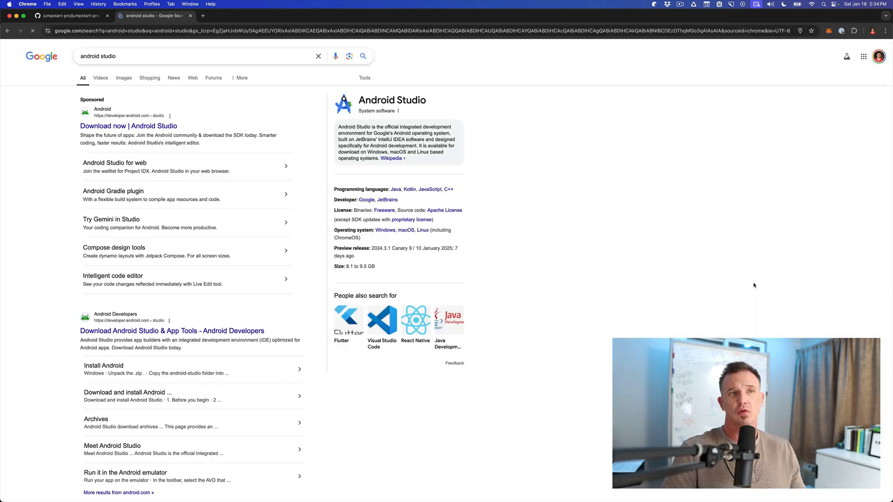
mouse_move(112, 126)
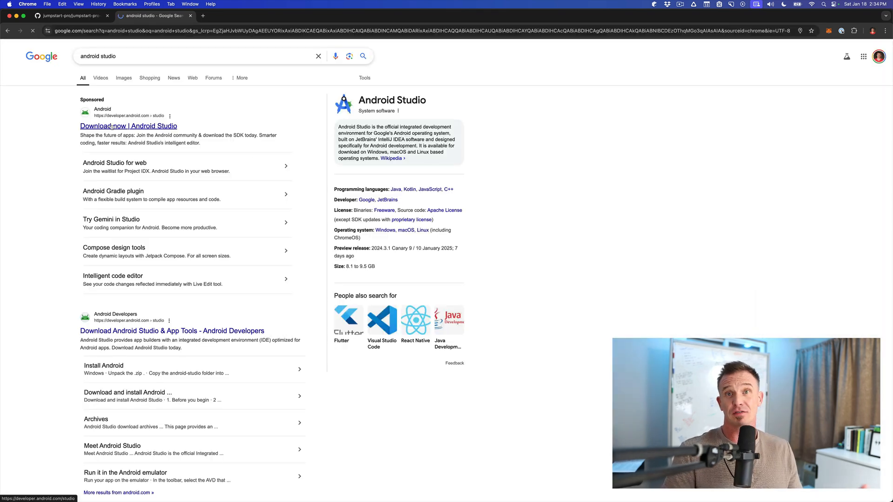
left_click(128, 126)
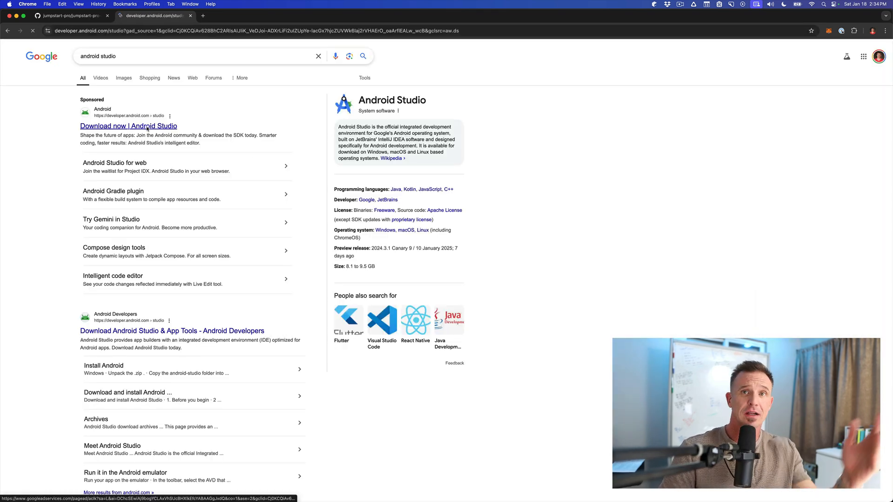
left_click(128, 126)
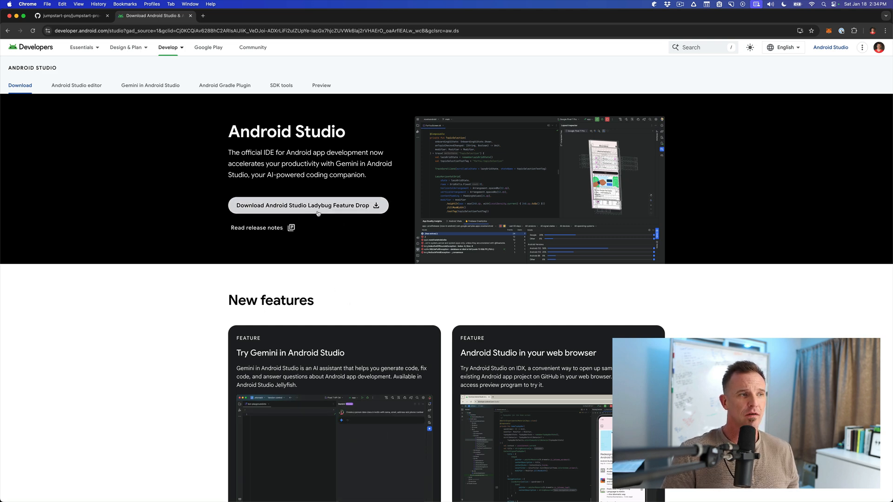
mouse_move(425, 274)
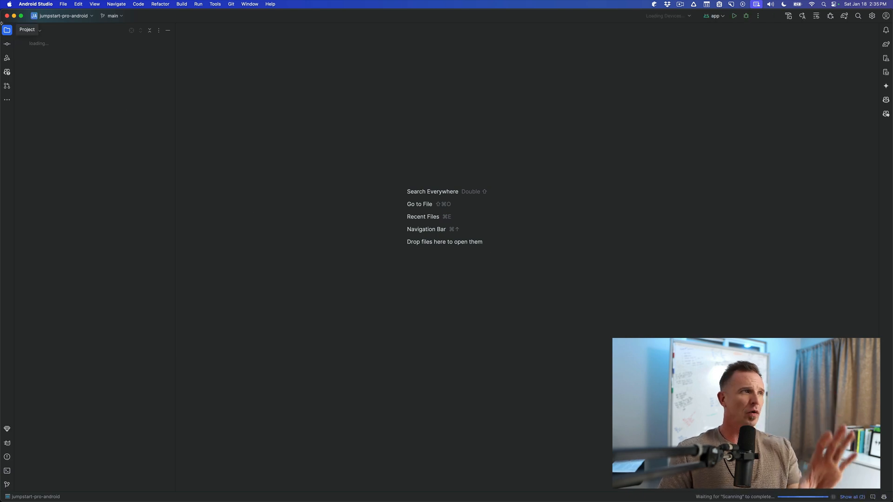
Step: Choose Open on the Welcome window and browse toward the jumpstart-pro-android folder
left_click(63, 4)
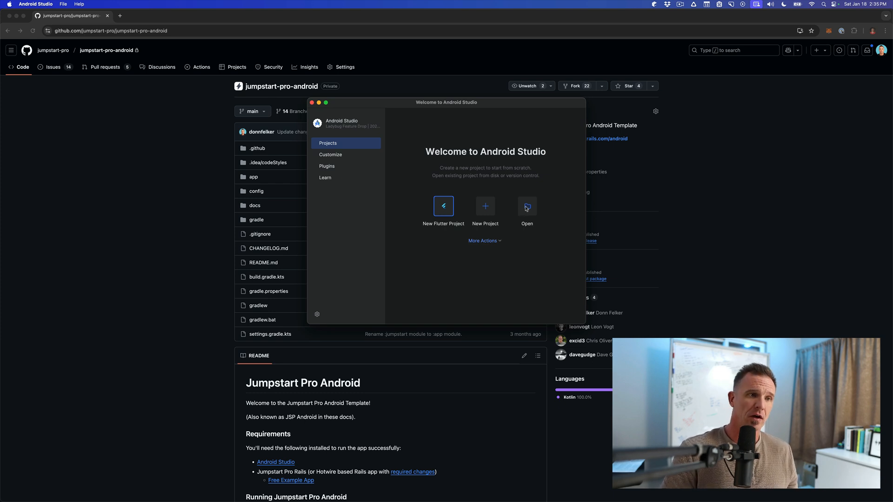
left_click(527, 206)
type("~/source")
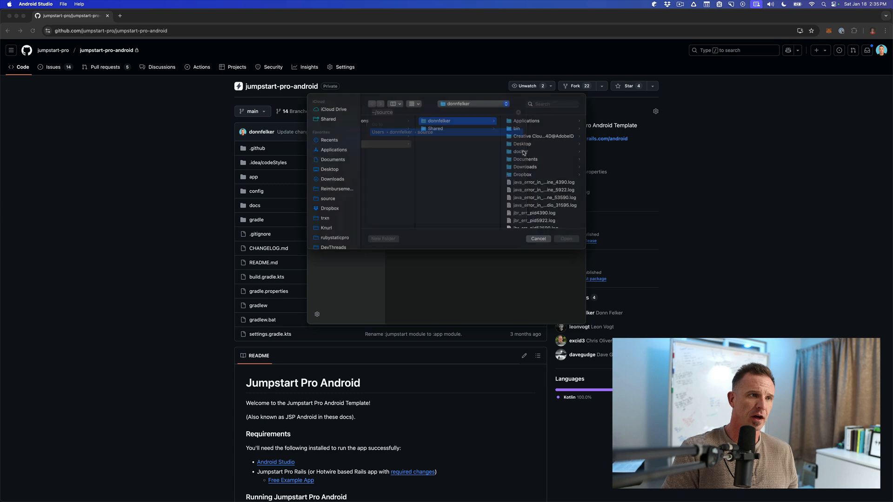
left_click(565, 238)
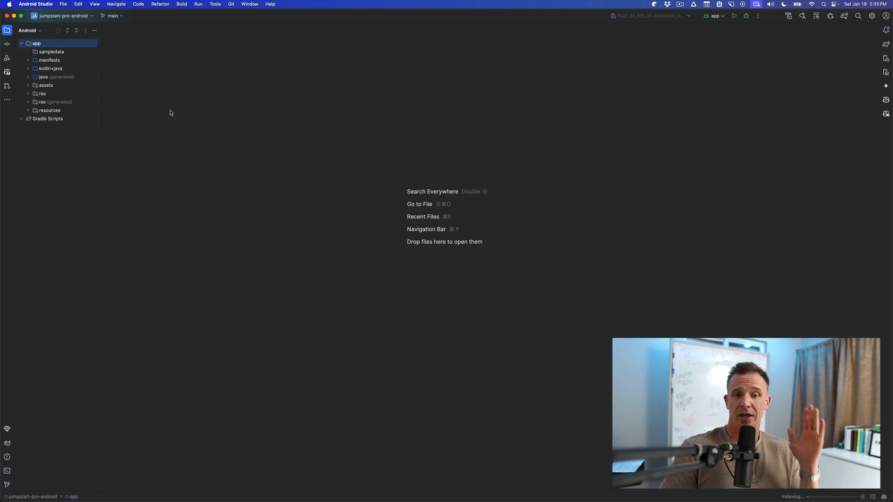
mouse_move(467, 58)
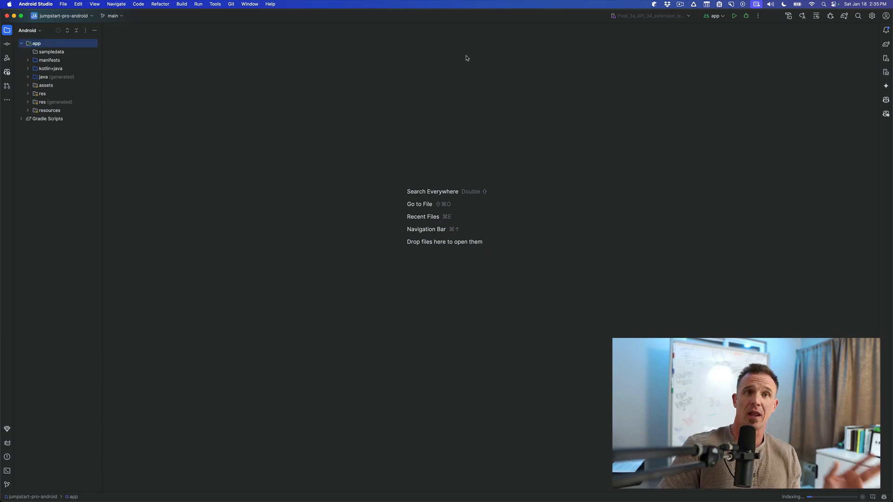
mouse_move(316, 150)
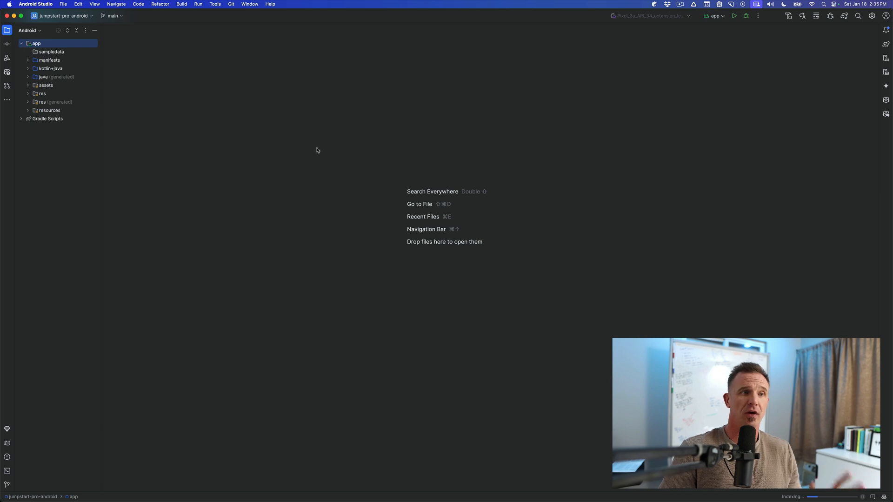
mouse_move(7, 53)
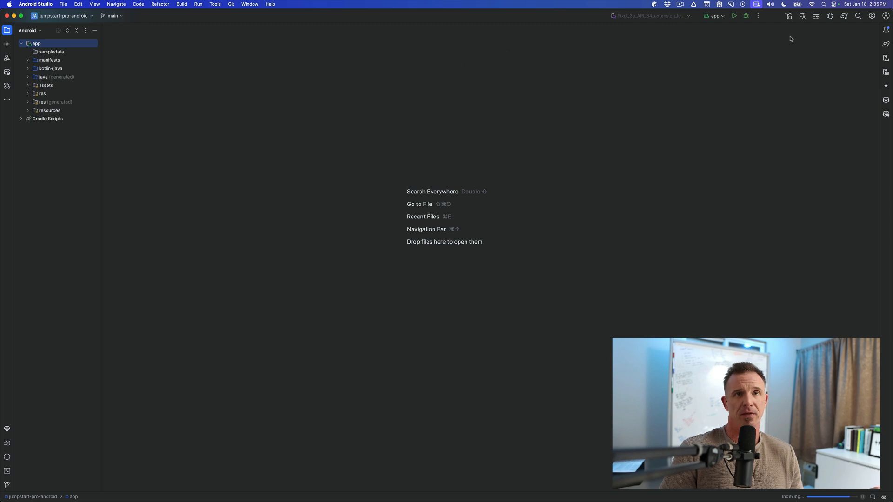
mouse_move(560, 199)
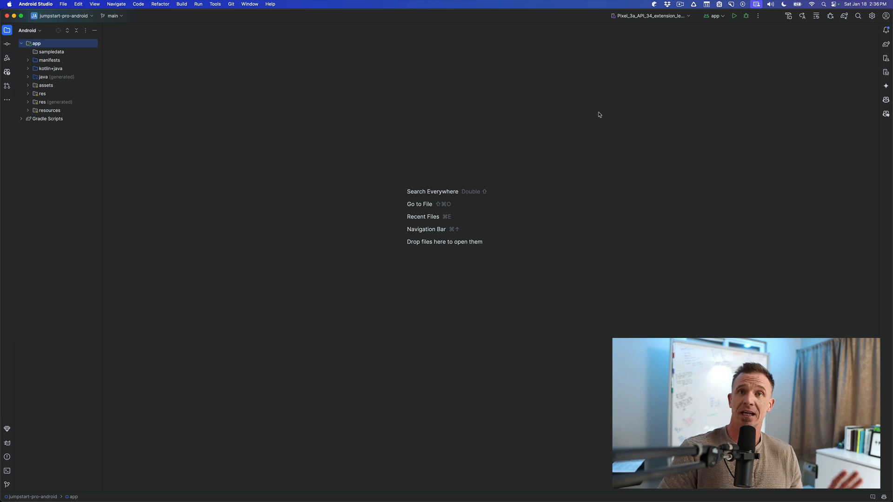
mouse_move(147, 94)
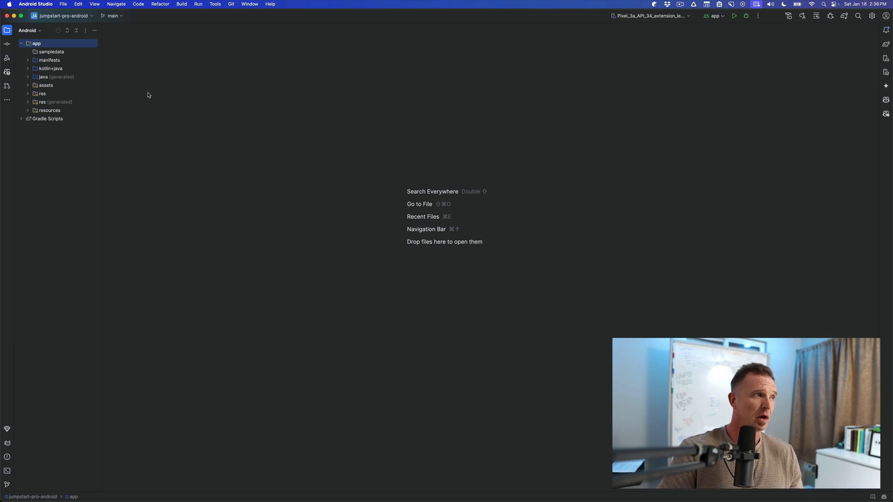
mouse_move(104, 77)
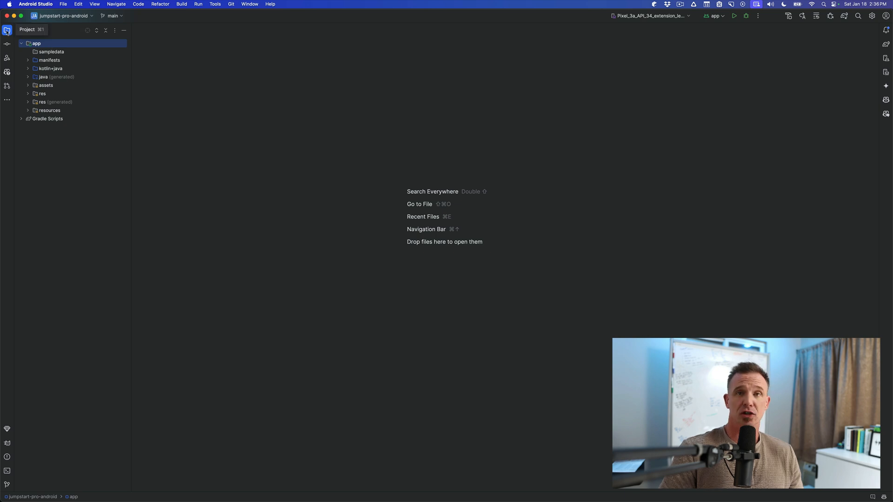
Step: Load jumpstart-pro-android, let indexing finish, and show the Project tool window tree
left_click(27, 30)
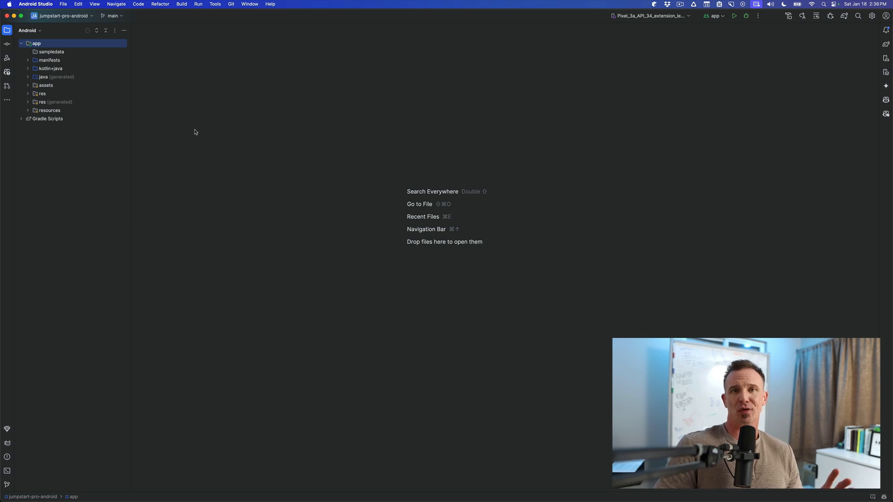
mouse_move(177, 112)
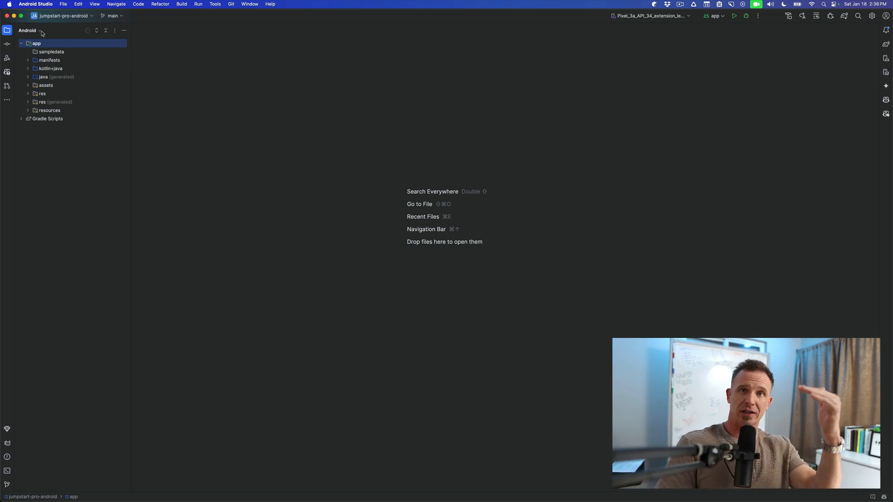
Step: Switch the Project panel to Project view and expand the jumpstart-pro-android root folder
left_click(42, 31)
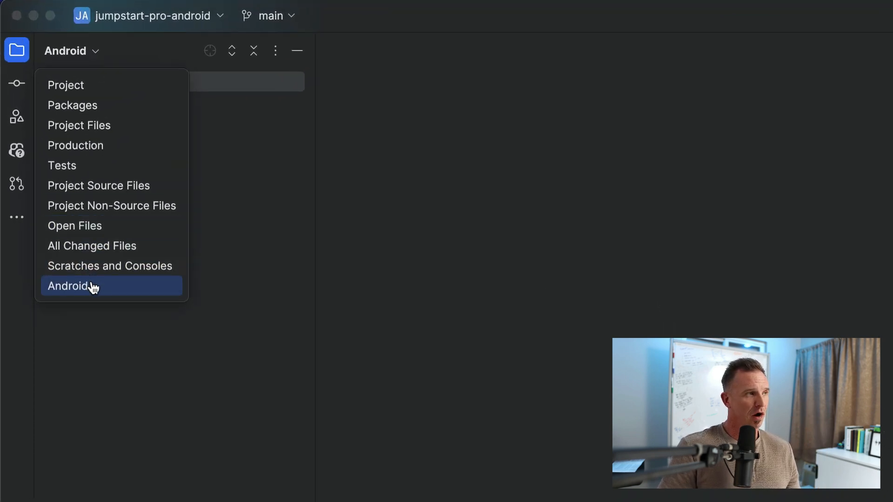
left_click(66, 85)
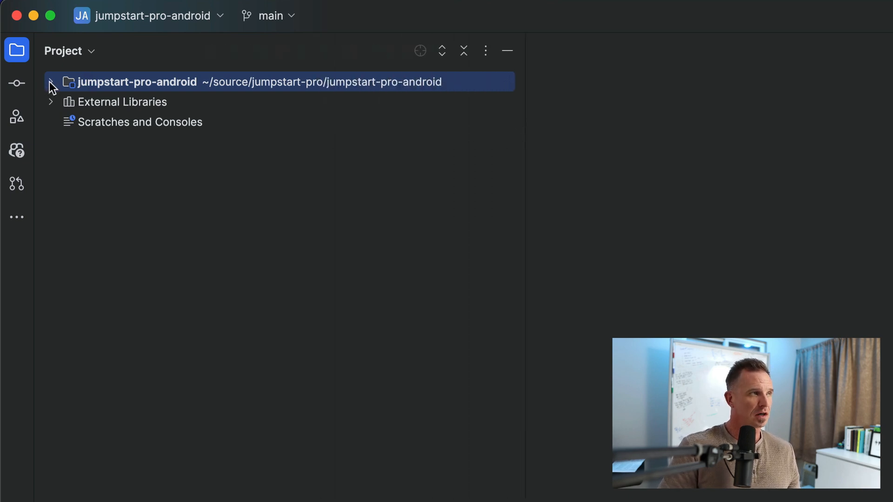
left_click(50, 81)
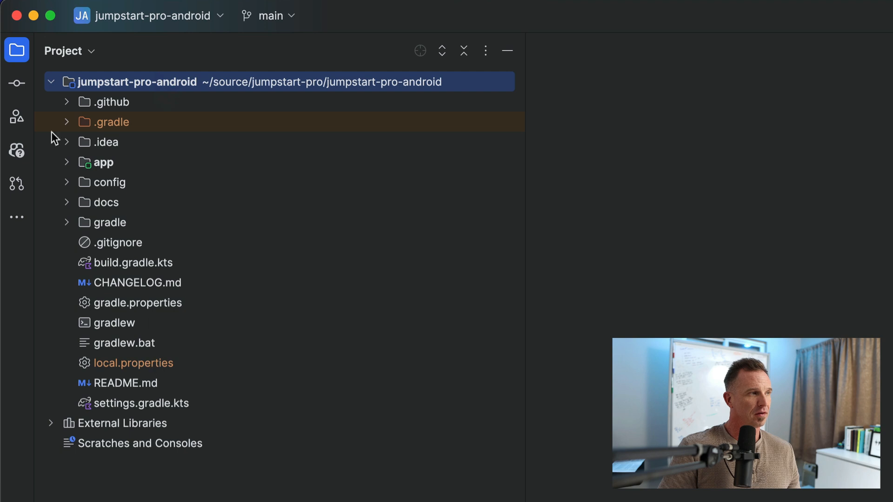
left_click(51, 82)
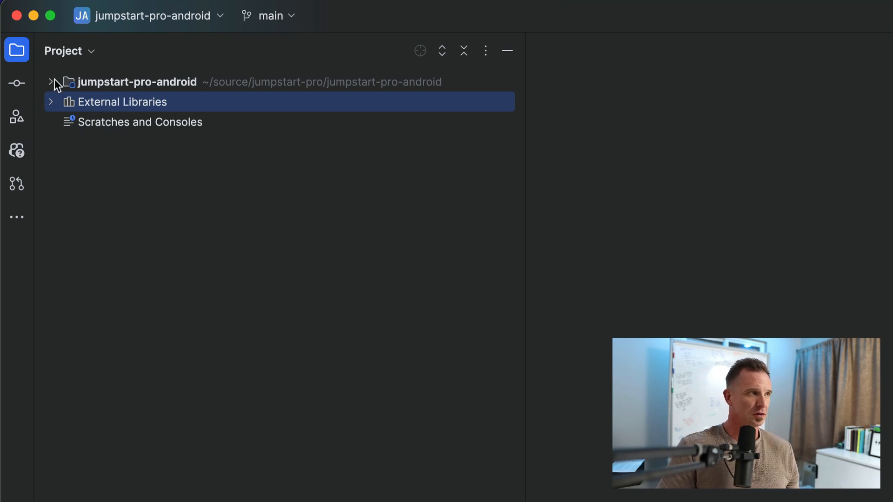
left_click(51, 82)
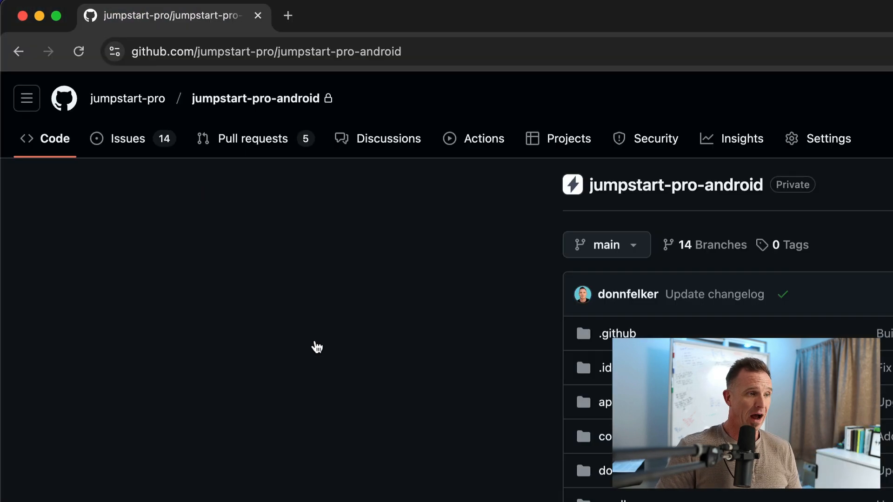
mouse_move(547, 353)
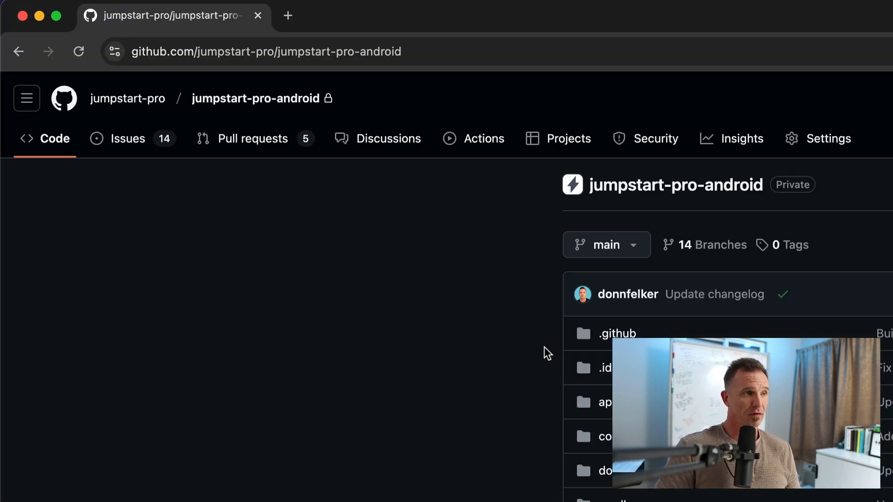
mouse_move(606, 459)
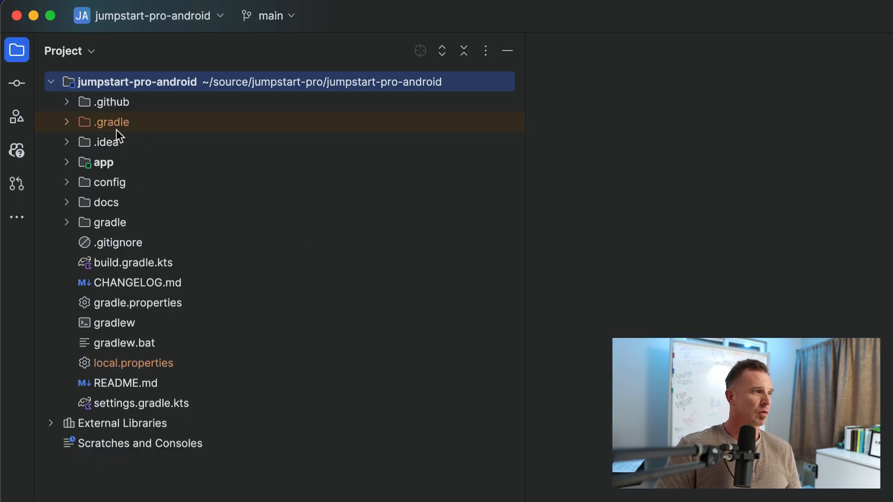
mouse_move(112, 167)
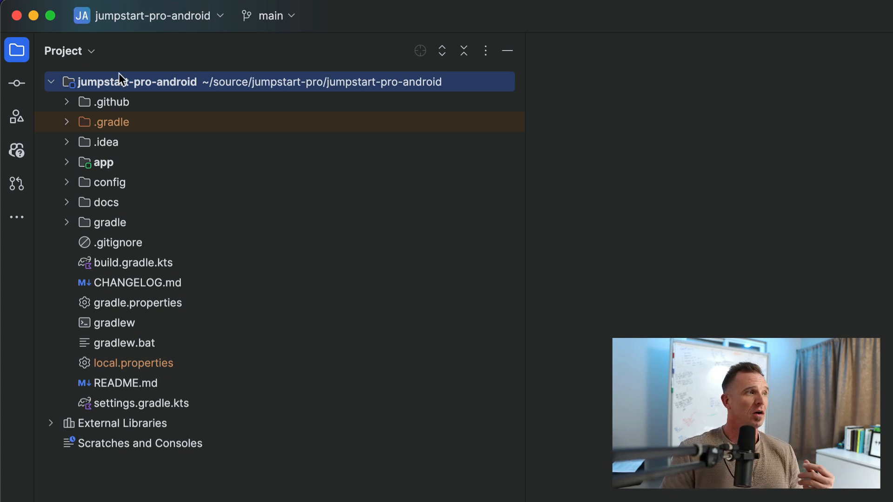
Step: Toggle the file panel to the Android view, then back to the full Project view
left_click(69, 51)
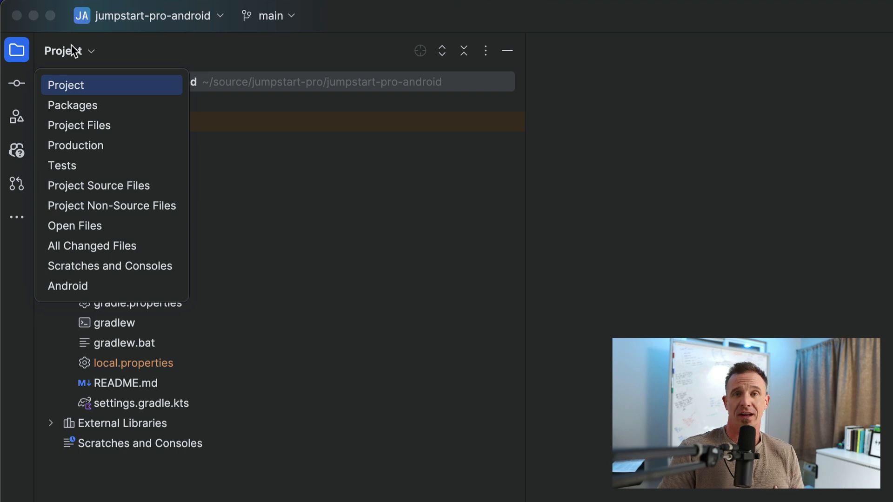
mouse_move(60, 5)
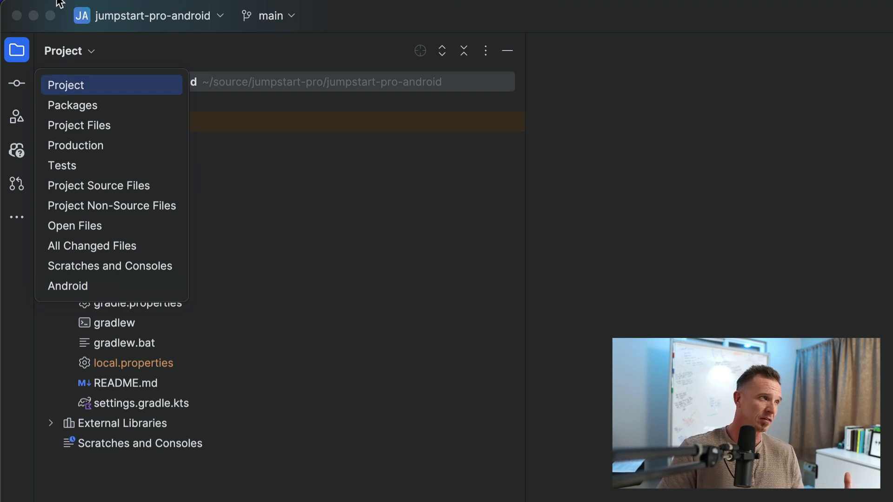
left_click(67, 286)
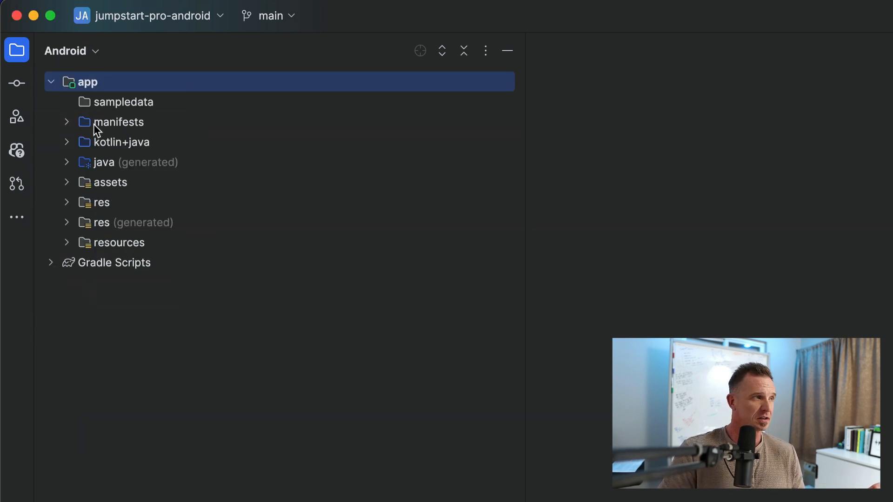
left_click(71, 51)
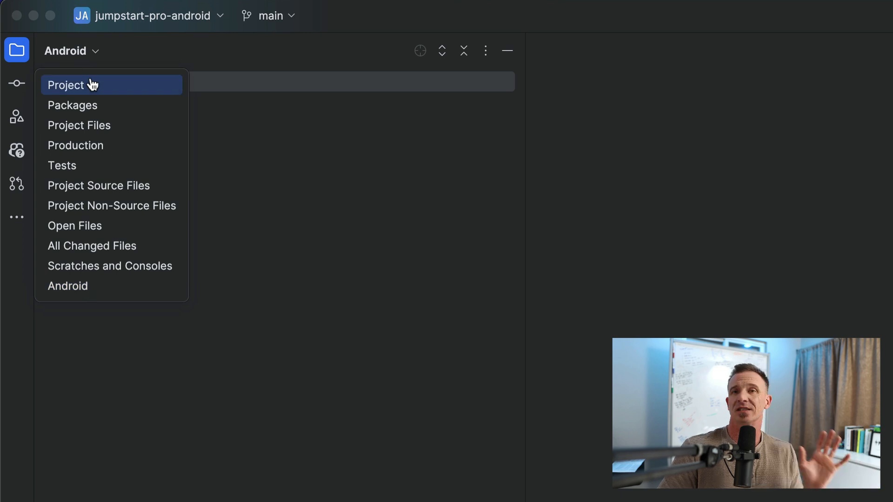
left_click(67, 85)
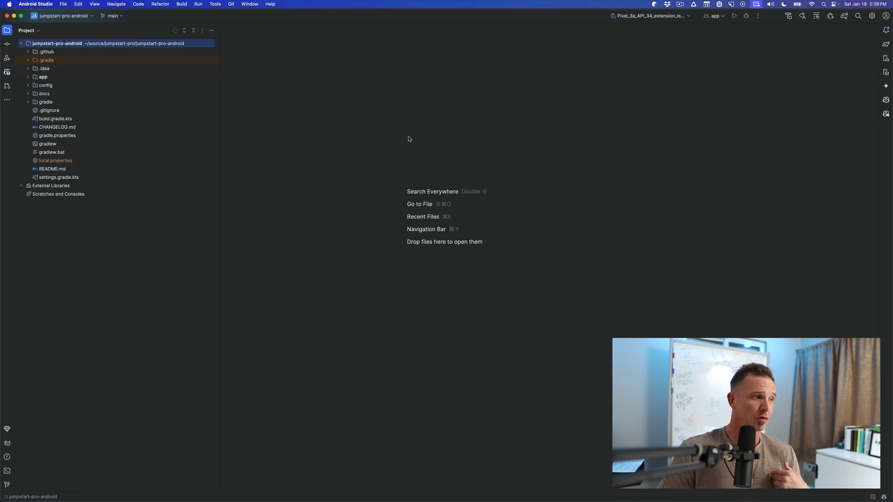
mouse_move(7, 472)
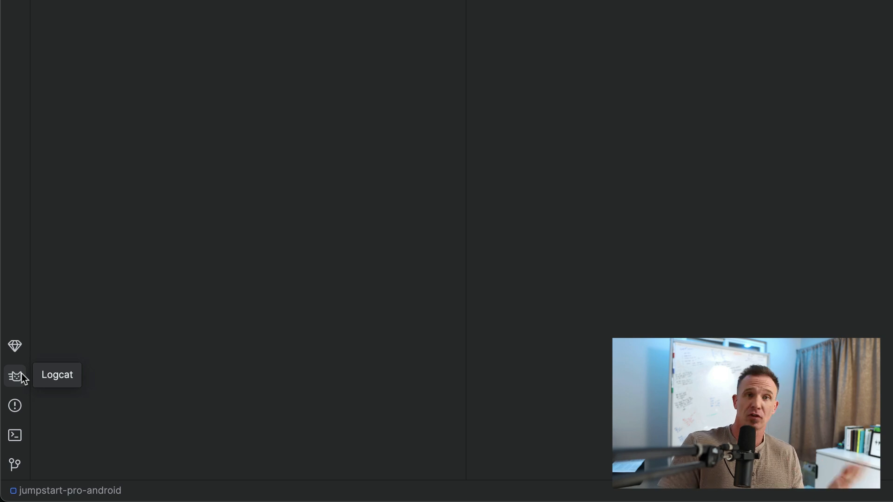
mouse_move(18, 399)
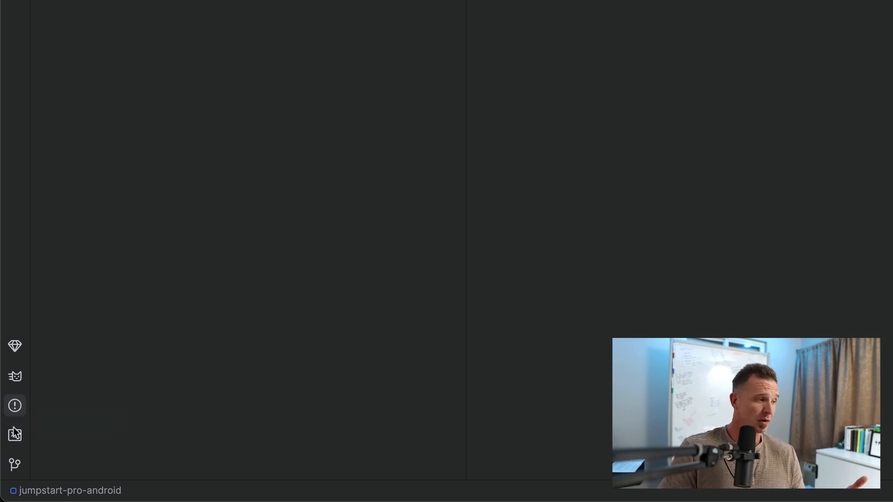
mouse_move(14, 434)
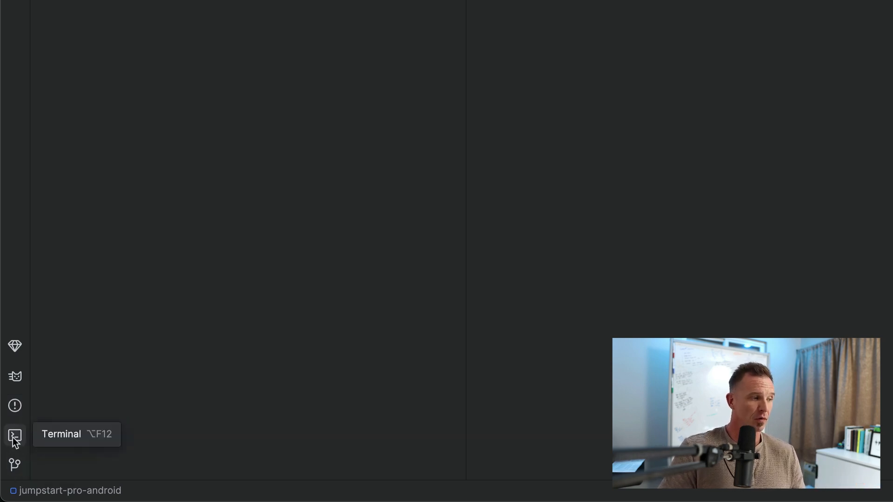
left_click(14, 436)
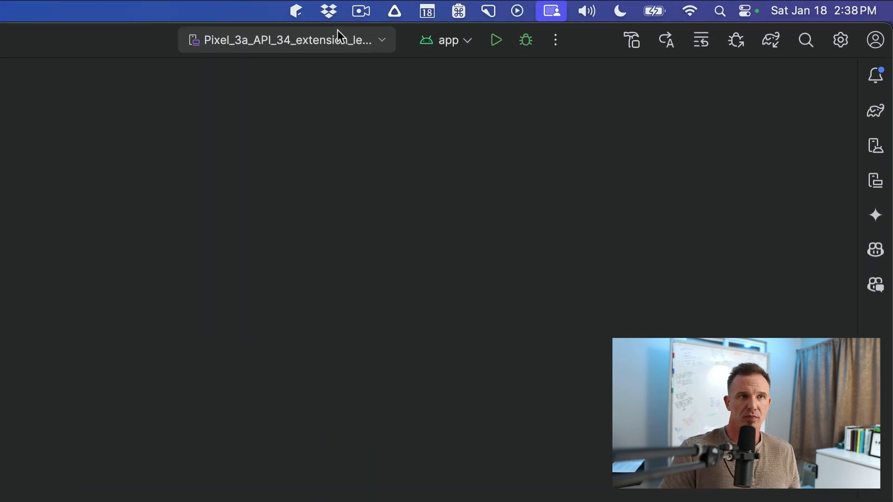
left_click(285, 40)
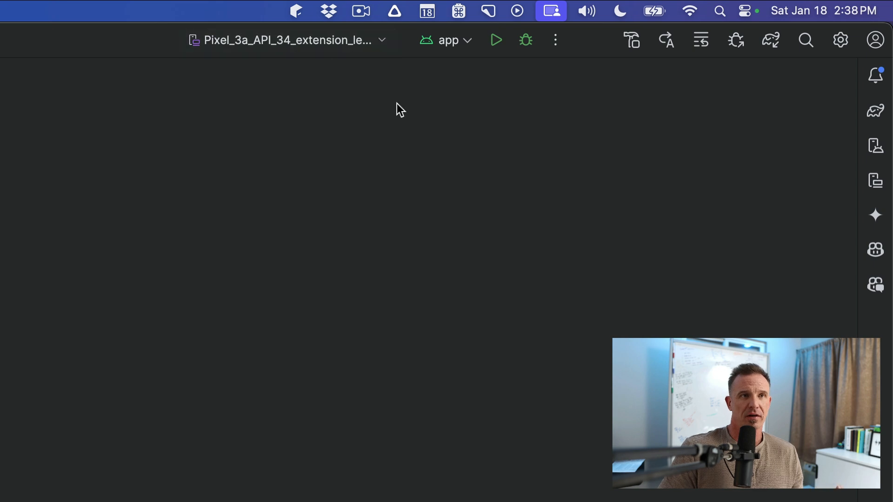
left_click(448, 40)
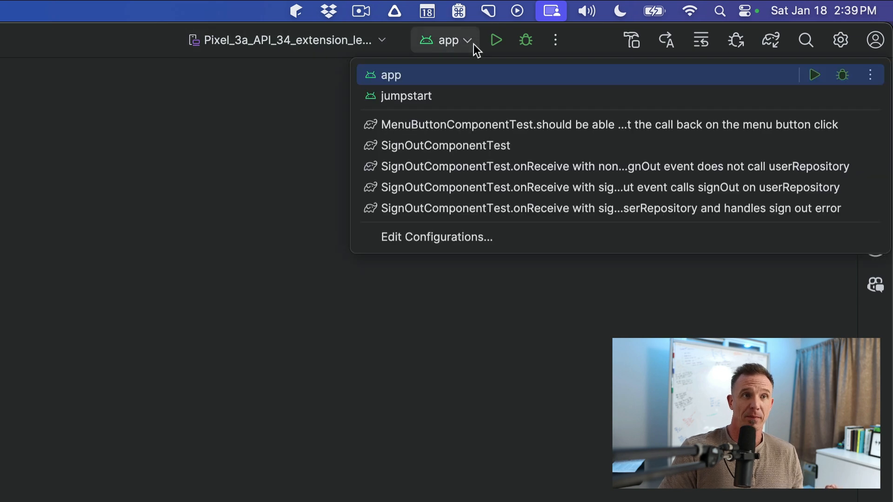
mouse_move(259, 106)
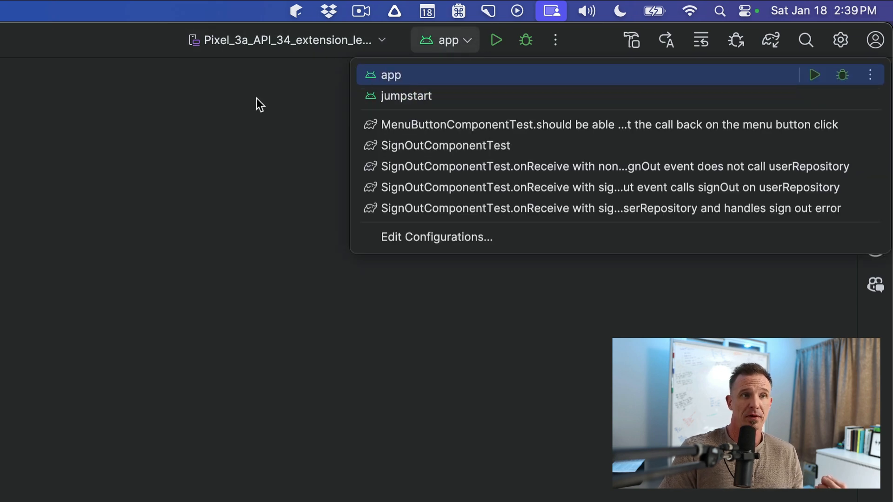
left_click(448, 40)
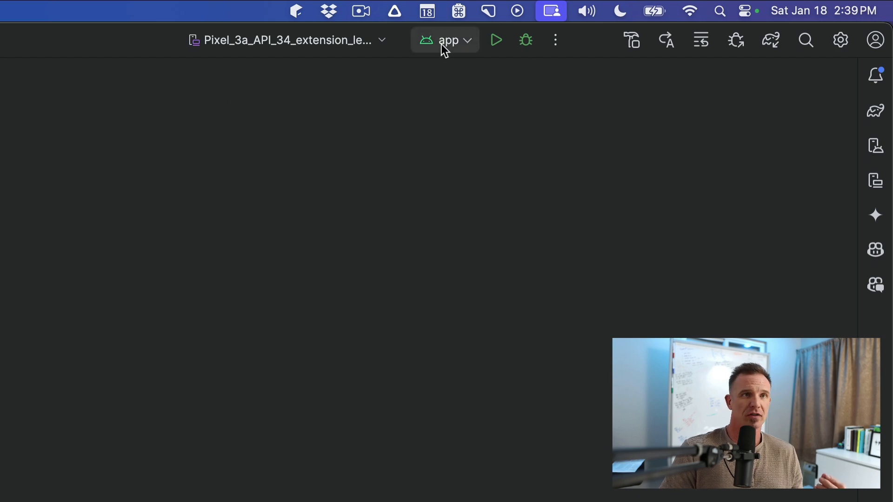
left_click(448, 40)
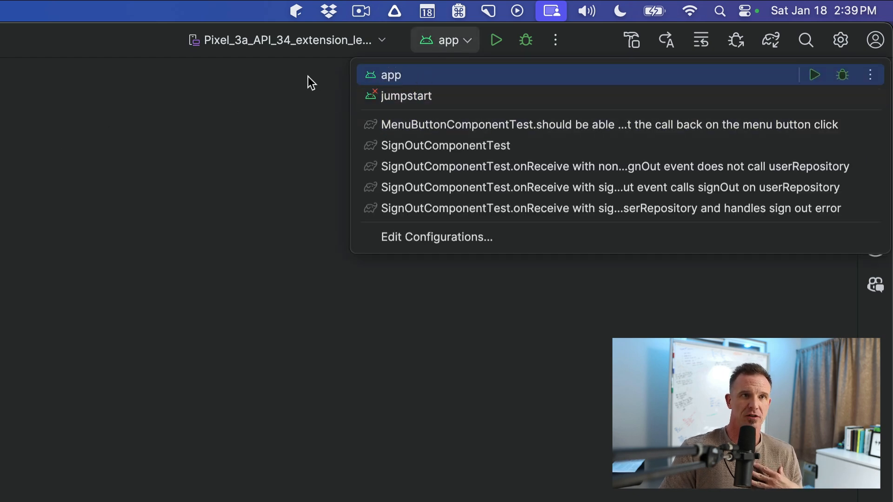
left_click(870, 96)
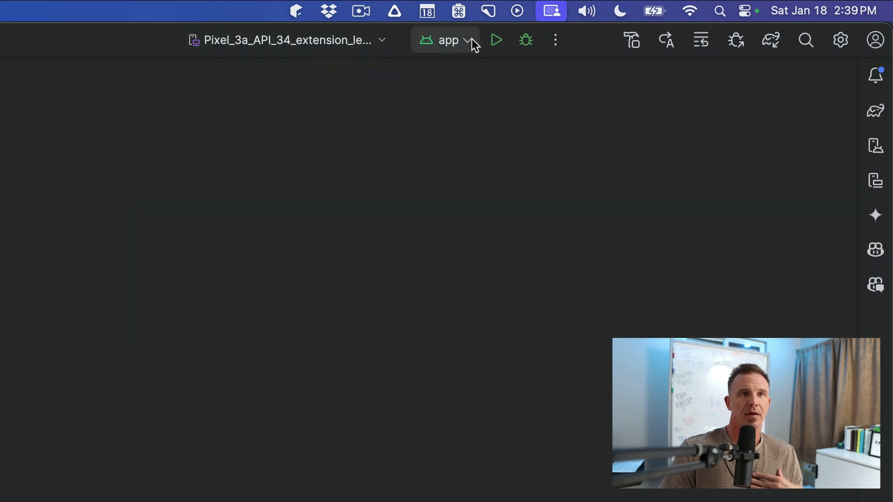
mouse_move(632, 40)
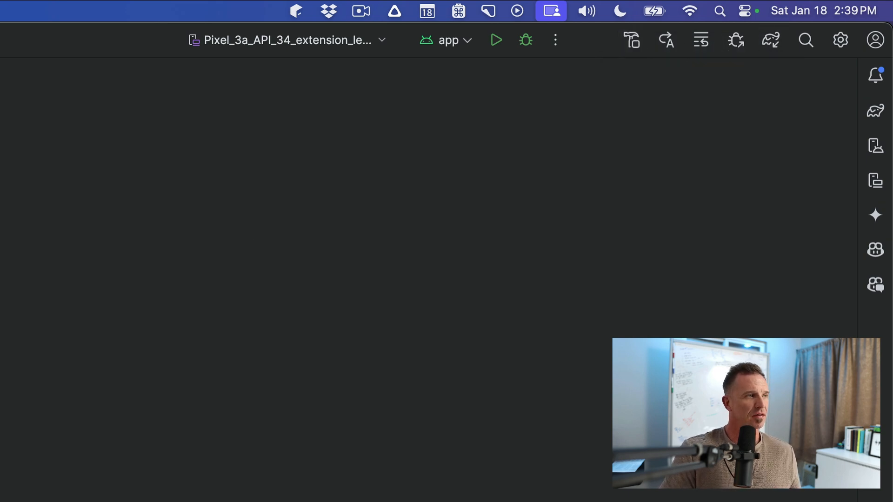
mouse_move(771, 40)
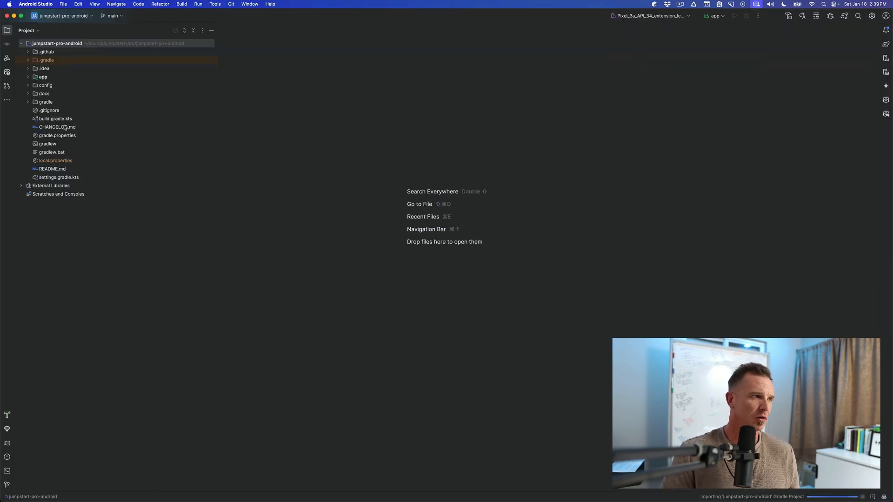
Step: Expand the app module, select root build.gradle.kts and settings.gradle.kts, and search 'lib'
left_click(56, 118)
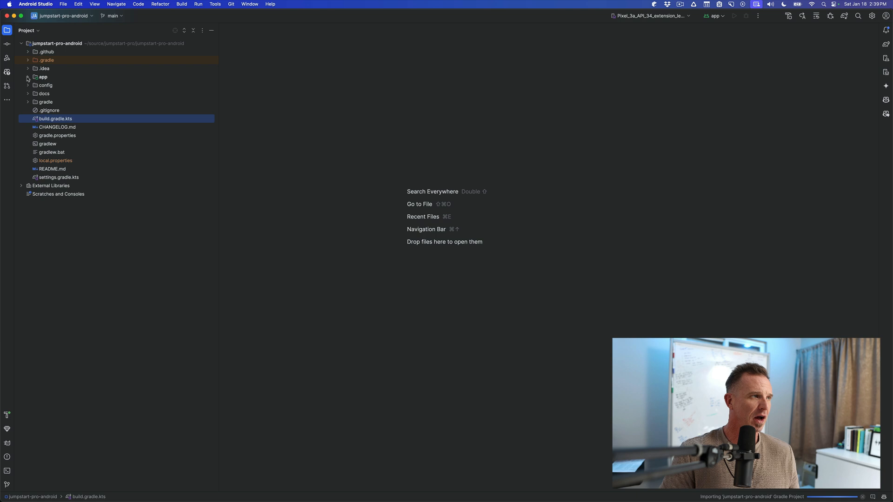
left_click(28, 77)
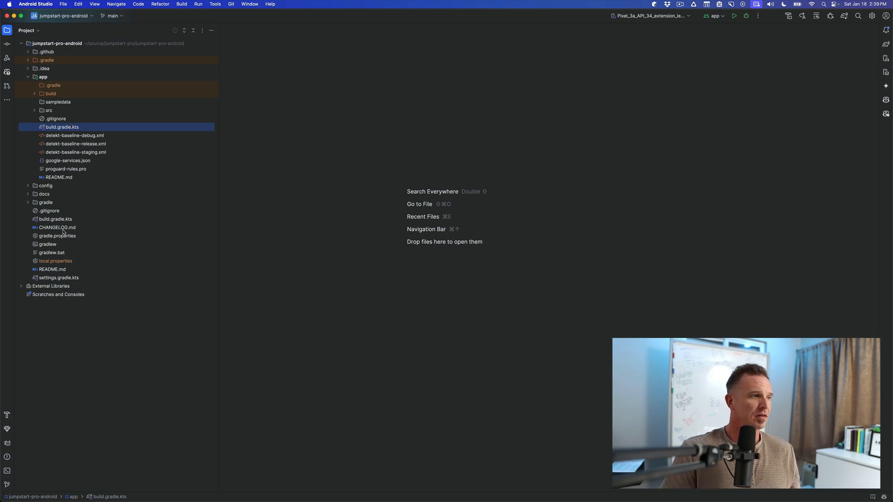
left_click(56, 219)
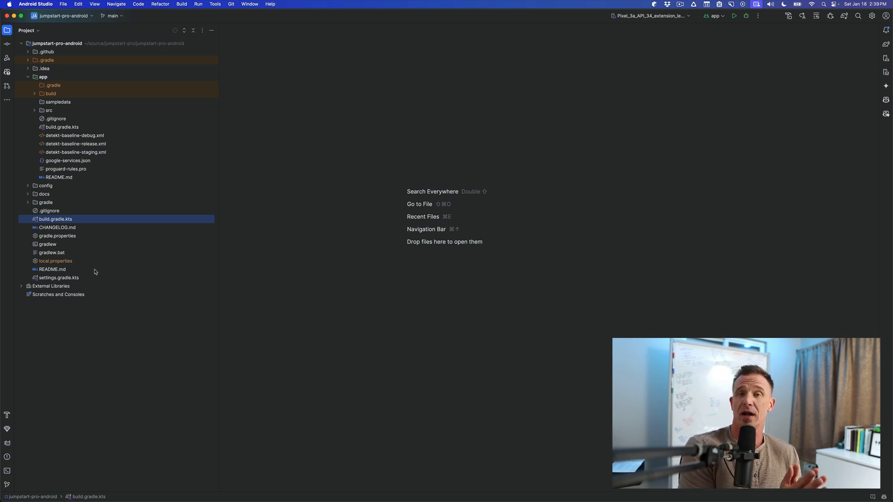
mouse_move(68, 279)
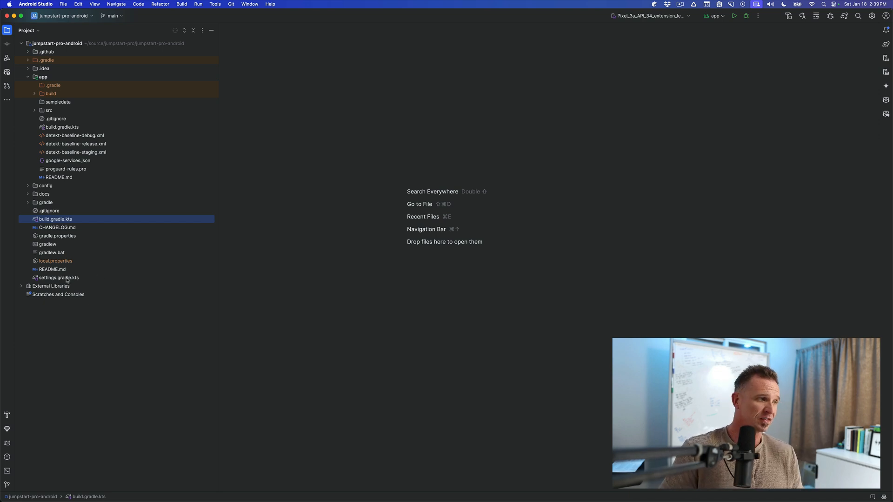
left_click(58, 277)
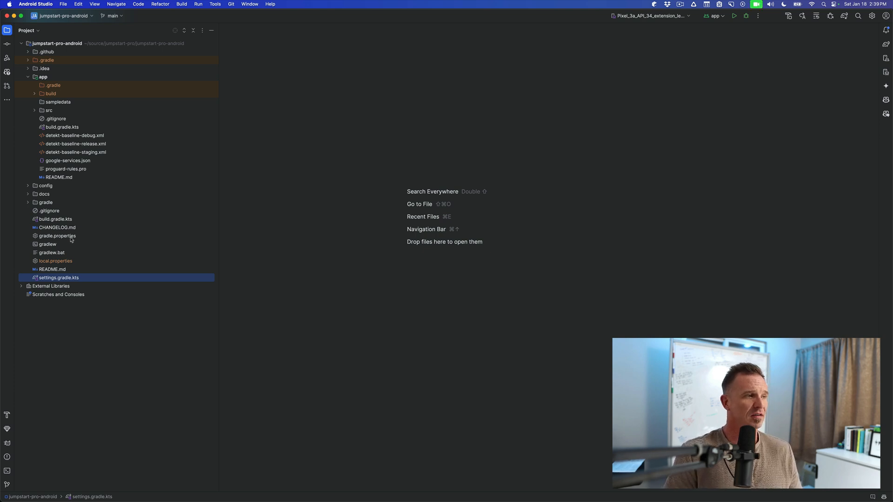
type("libl")
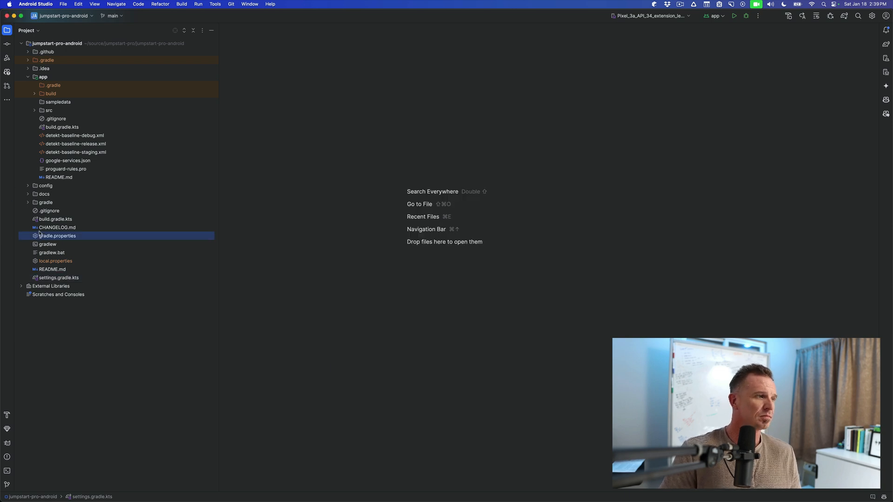
type("lib")
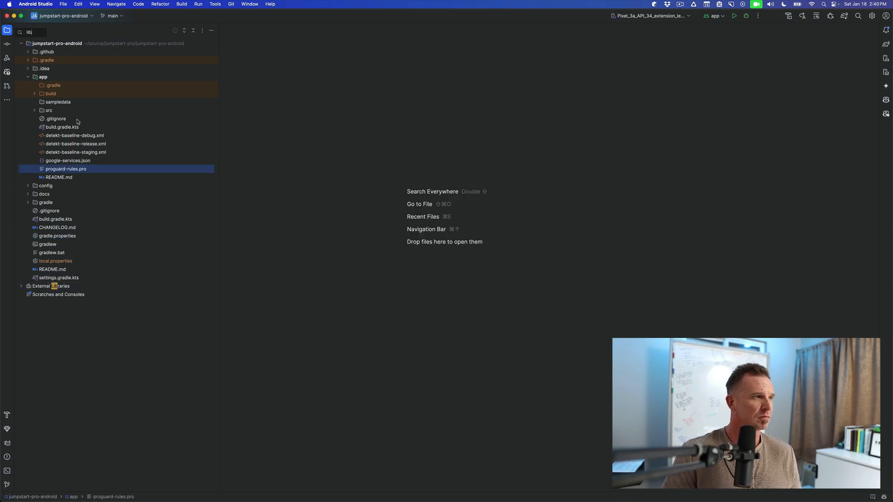
Step: Open libs.versions.toml from search, scroll through it, and expand the app module folder
left_click(28, 77)
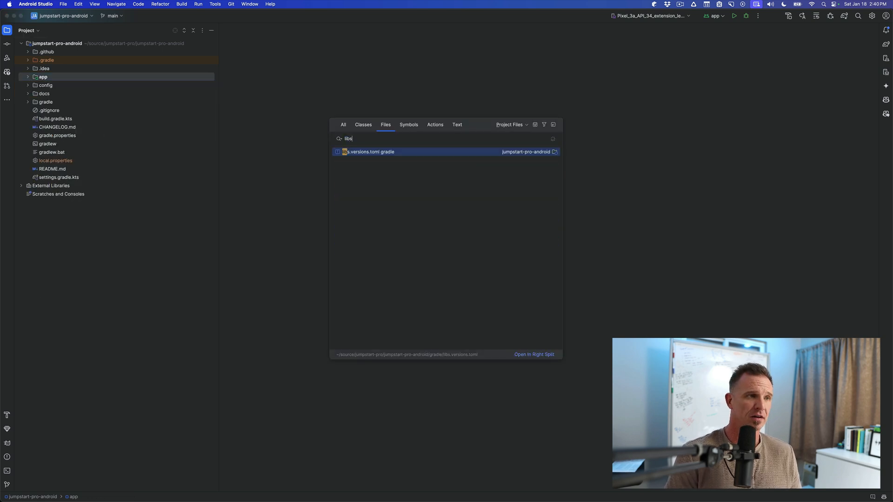
left_click(368, 152)
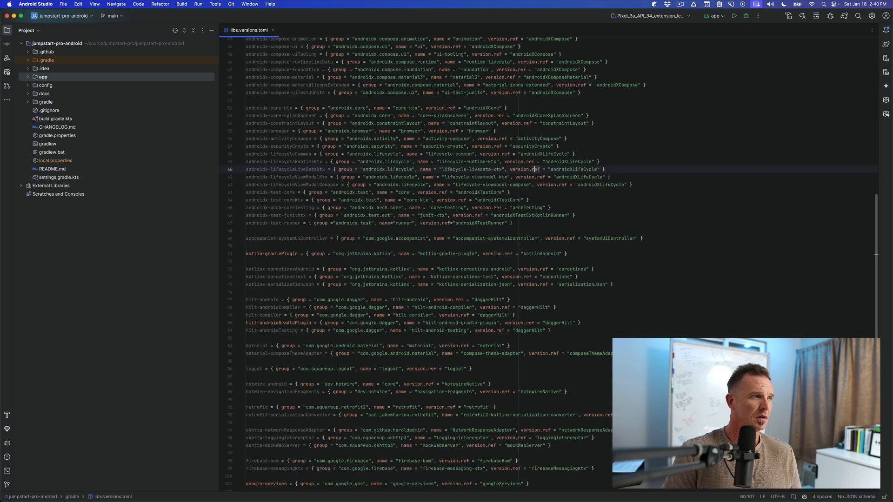
left_click(46, 102)
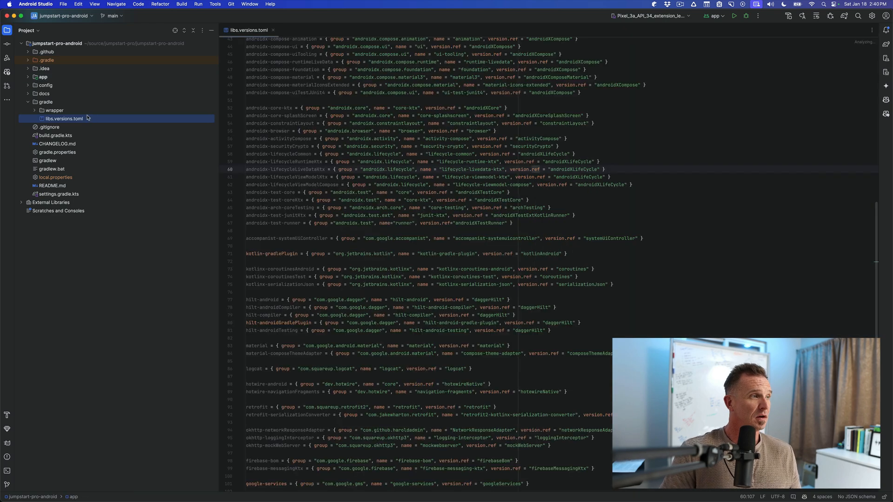
left_click(63, 119)
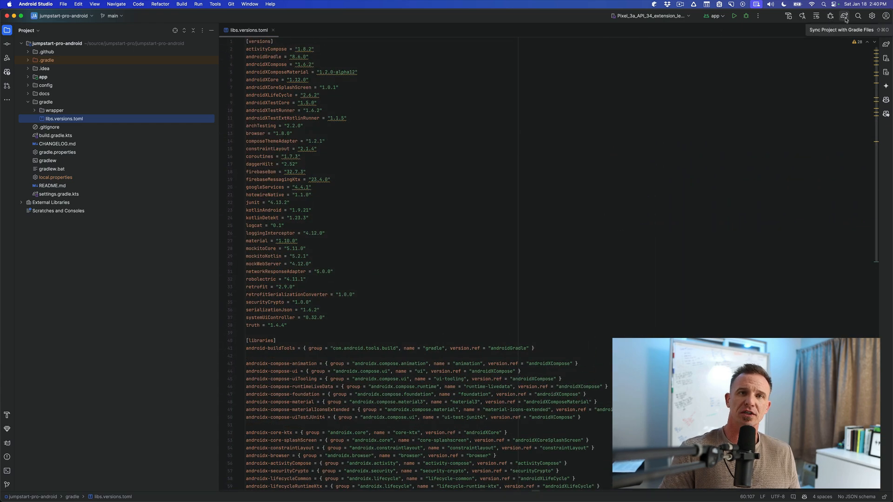
scroll("down", 3)
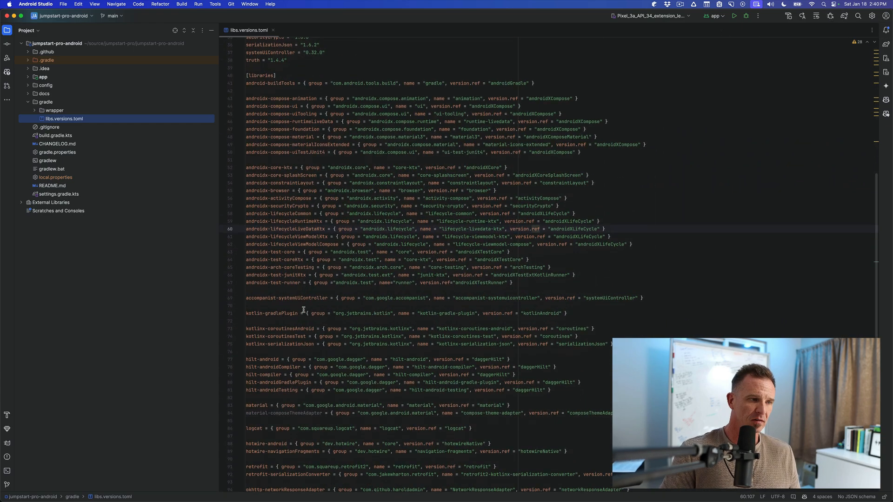
scroll("down", 3)
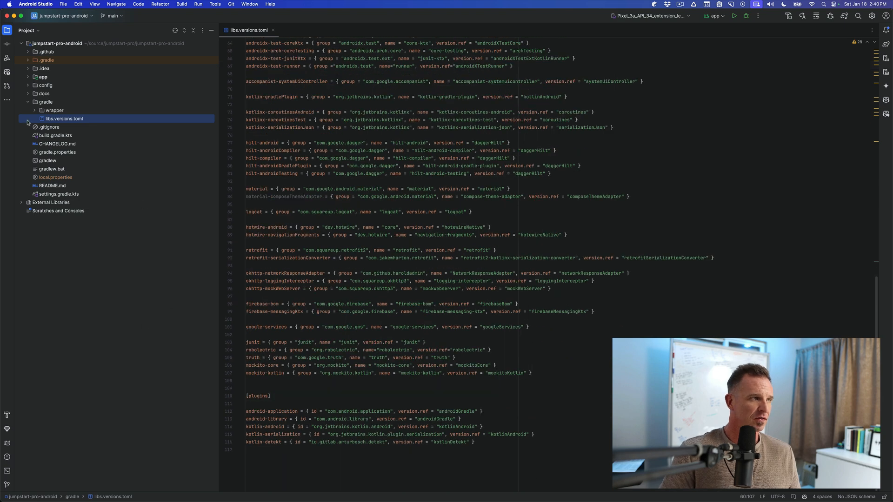
left_click(28, 77)
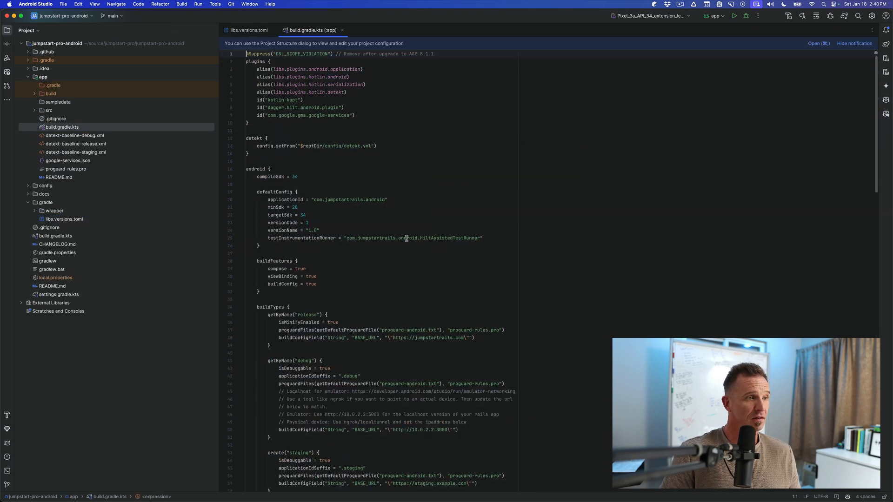
scroll("down", 3)
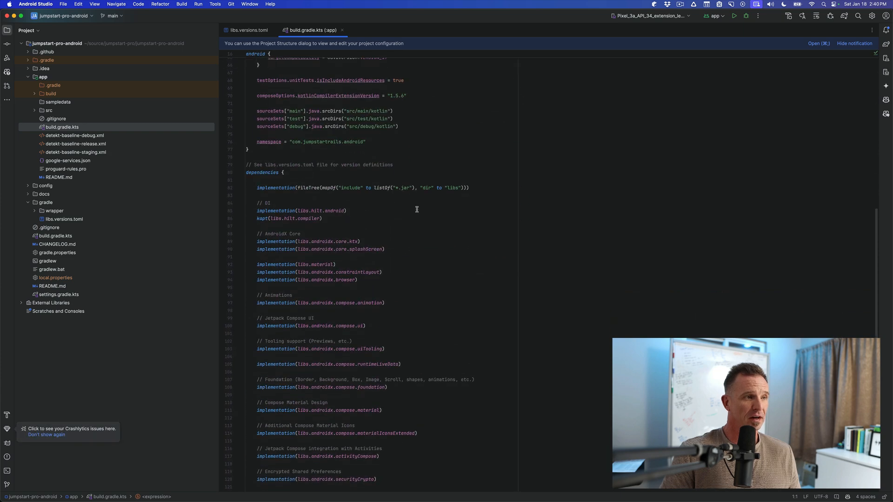
scroll("down", 3)
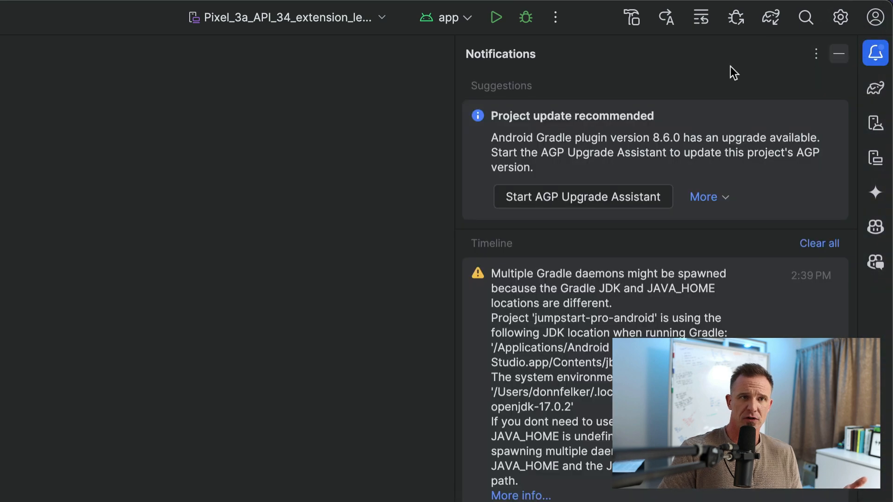
mouse_move(731, 153)
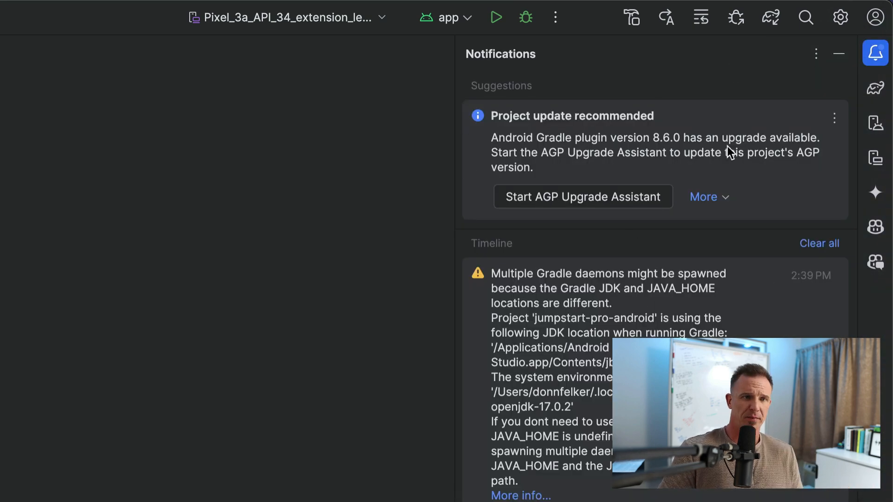
mouse_move(791, 142)
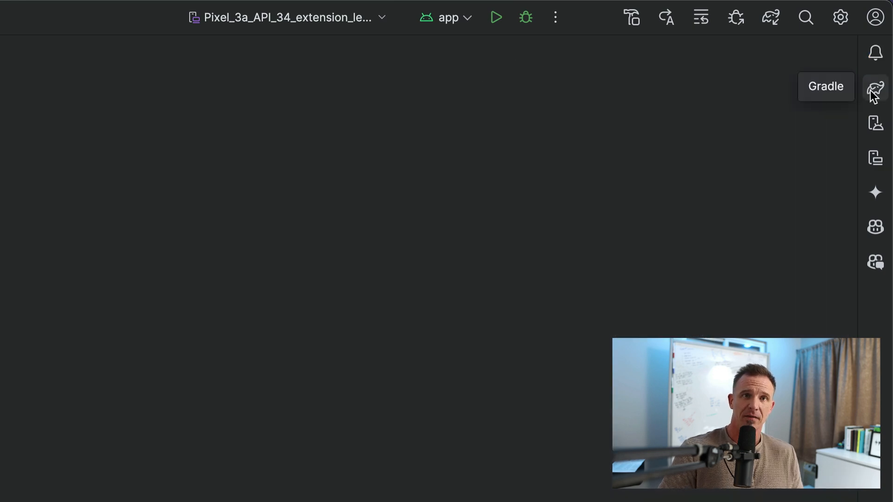
Step: Close Notifications and open Device Manager listing Pixel 8 Pro, Pixel Tablet and others
left_click(876, 88)
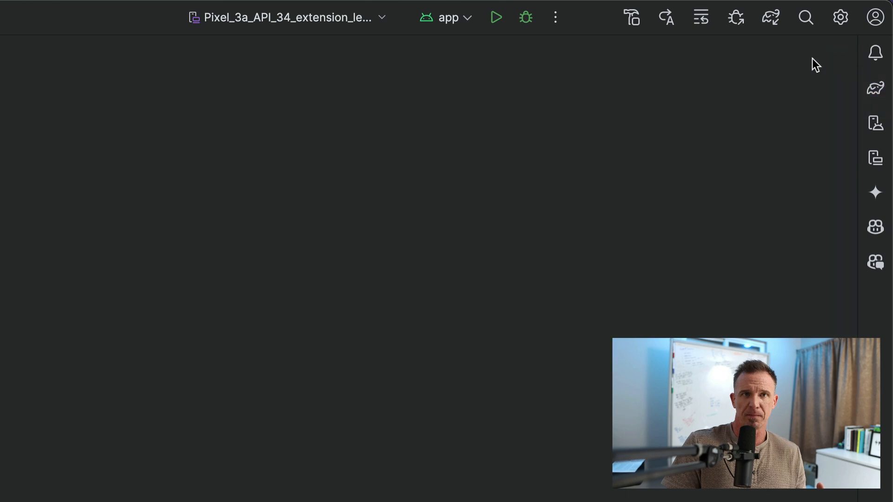
left_click(875, 122)
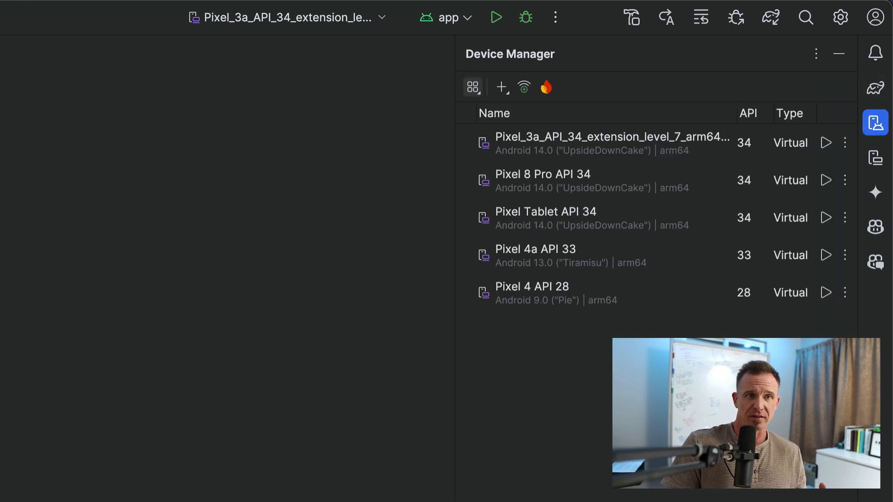
mouse_move(571, 353)
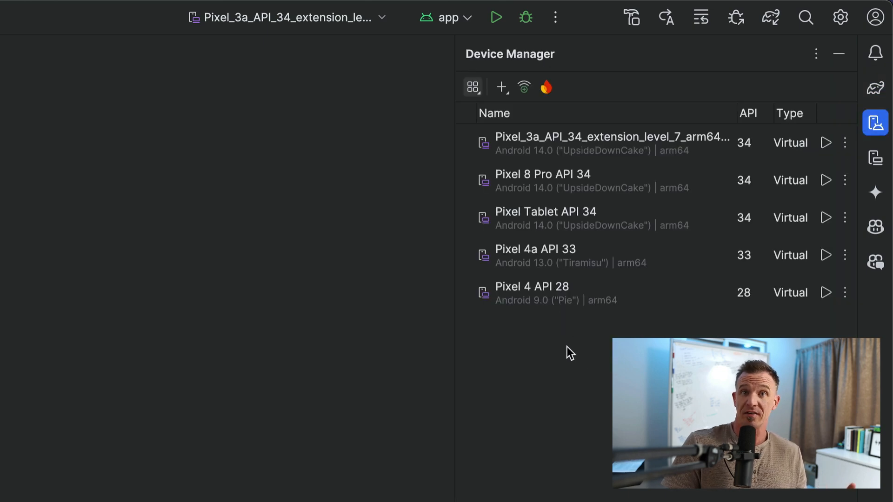
mouse_move(656, 251)
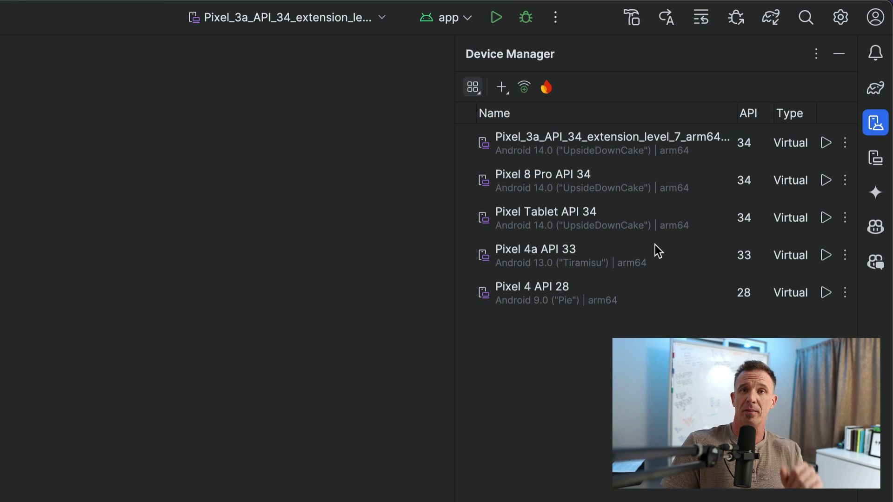
Step: Close Device Manager, open the empty Running Devices panel, then hide it
left_click(875, 122)
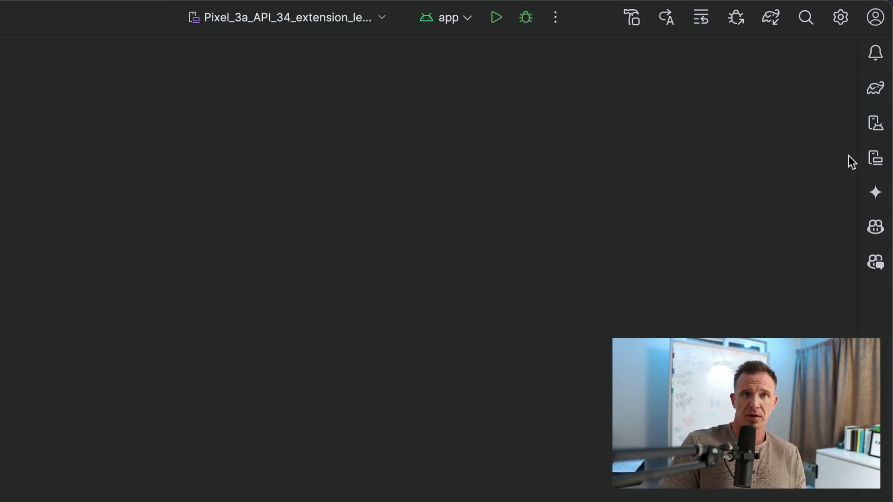
left_click(875, 158)
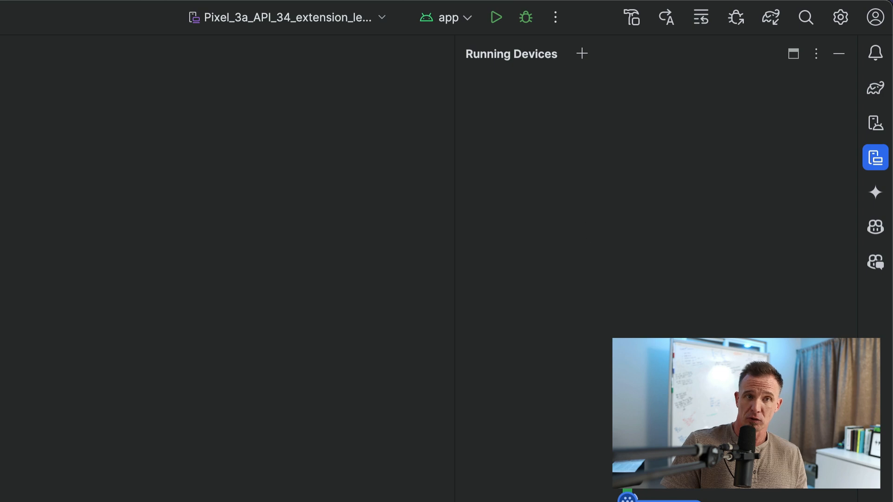
mouse_move(814, 141)
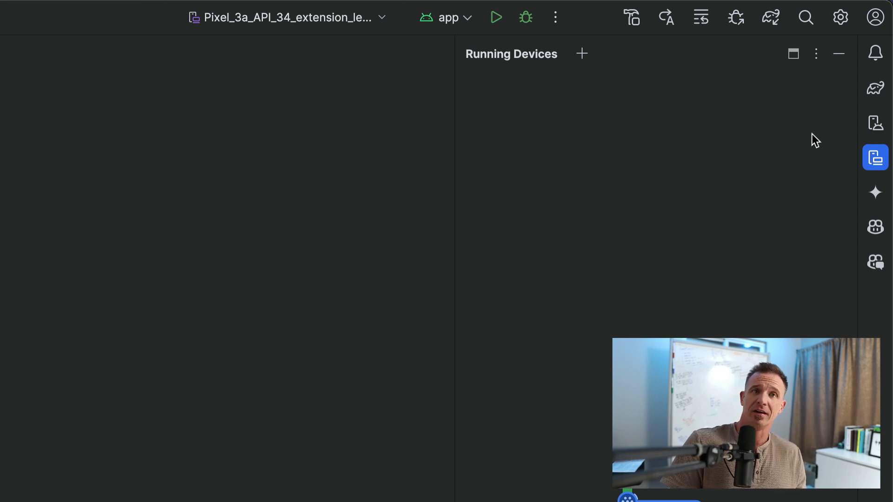
mouse_move(838, 53)
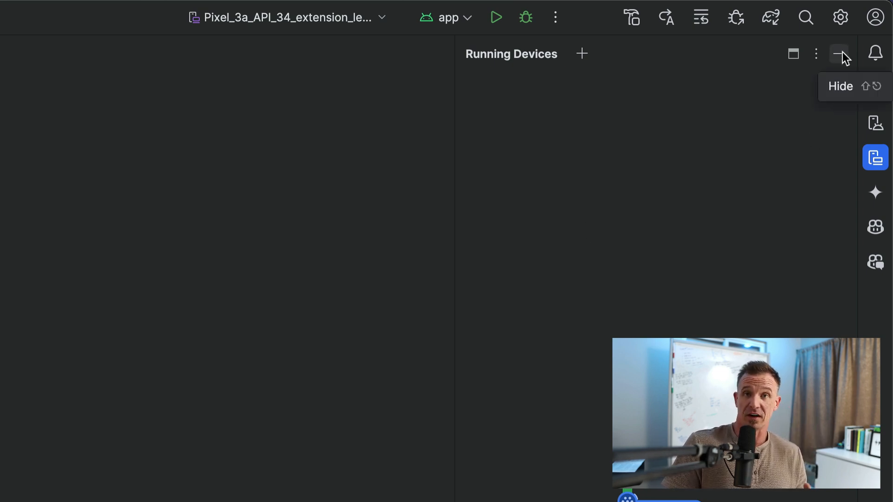
left_click(837, 54)
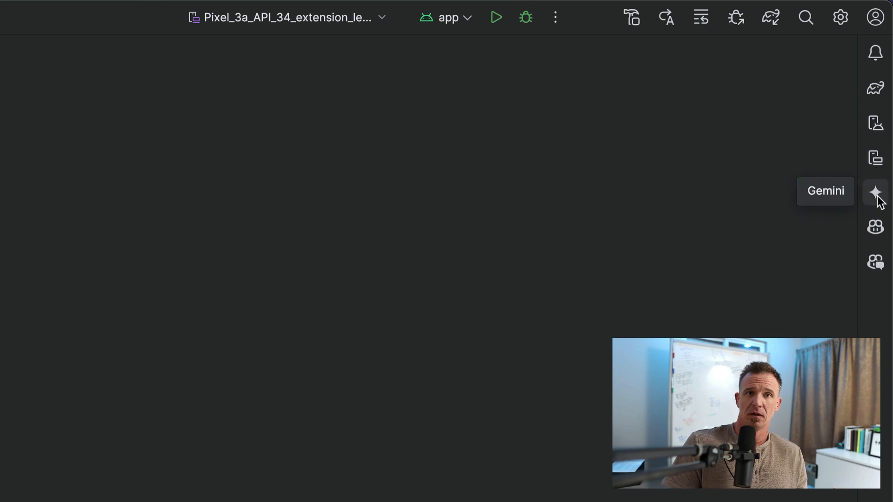
mouse_move(876, 227)
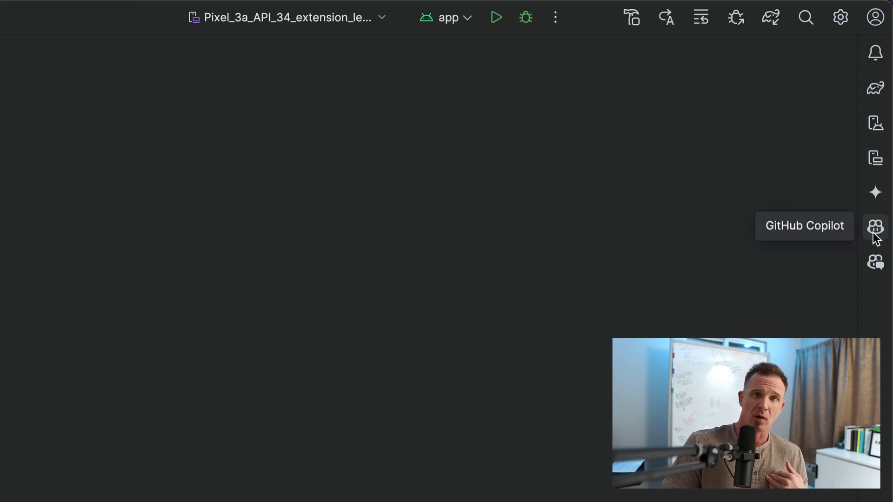
mouse_move(876, 263)
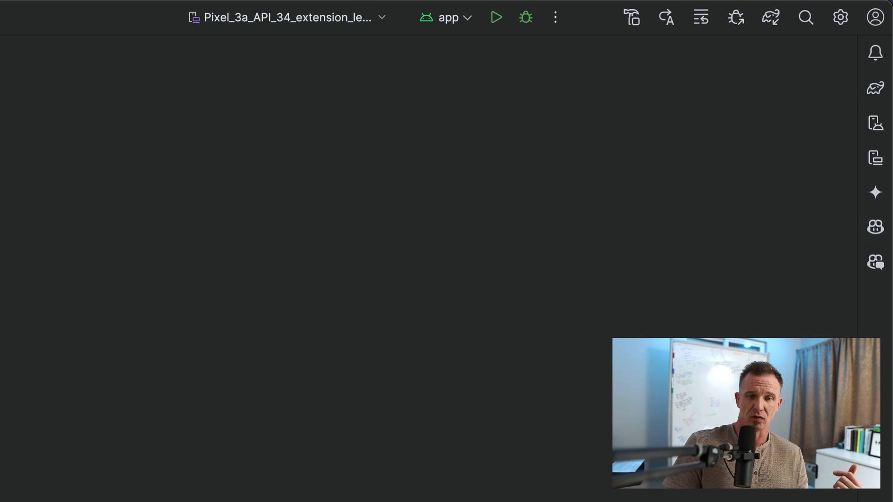
mouse_move(495, 17)
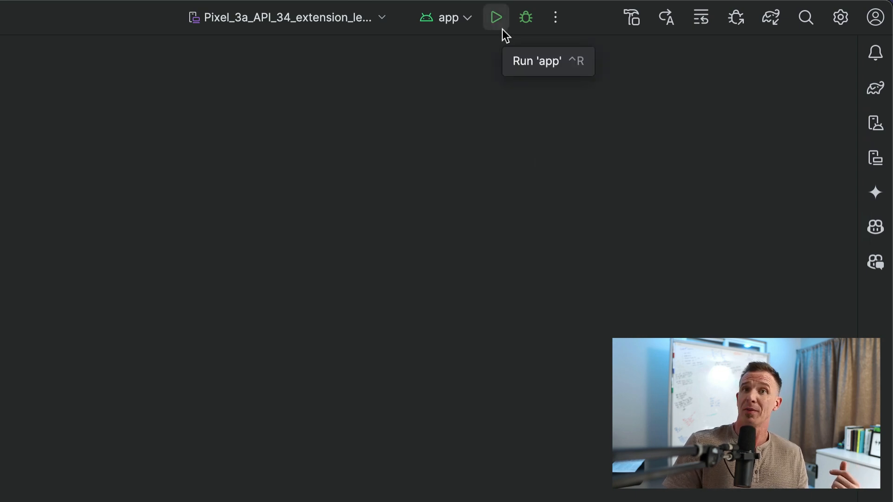
mouse_move(524, 18)
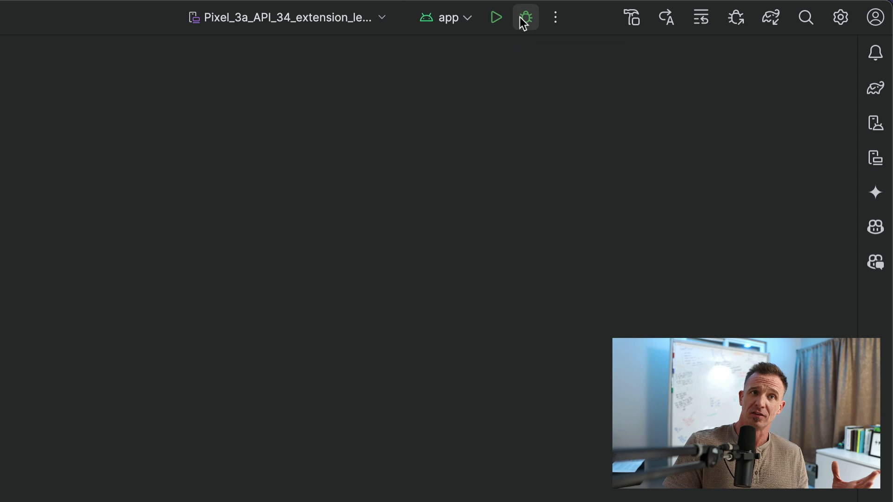
left_click(555, 17)
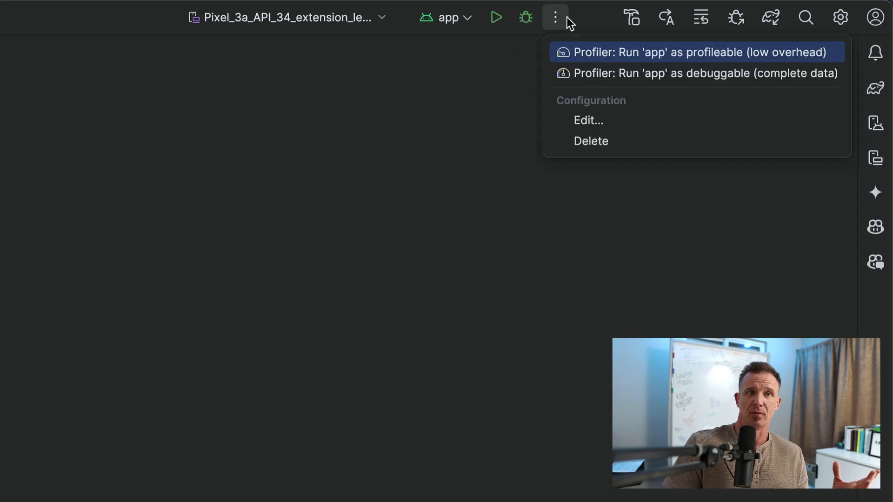
left_click(422, 150)
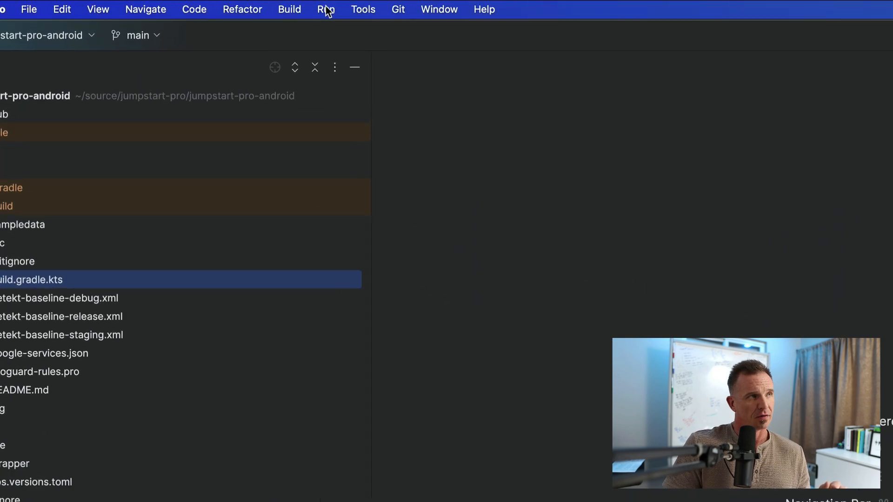
left_click(316, 10)
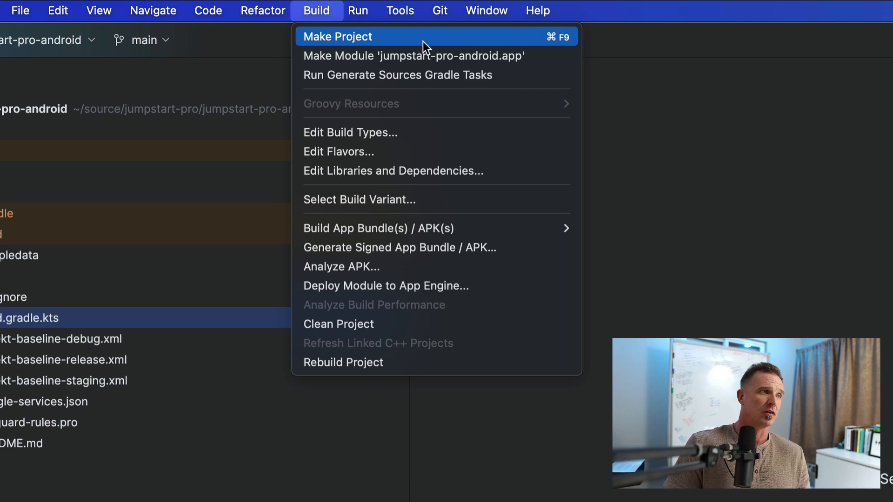
mouse_move(376, 247)
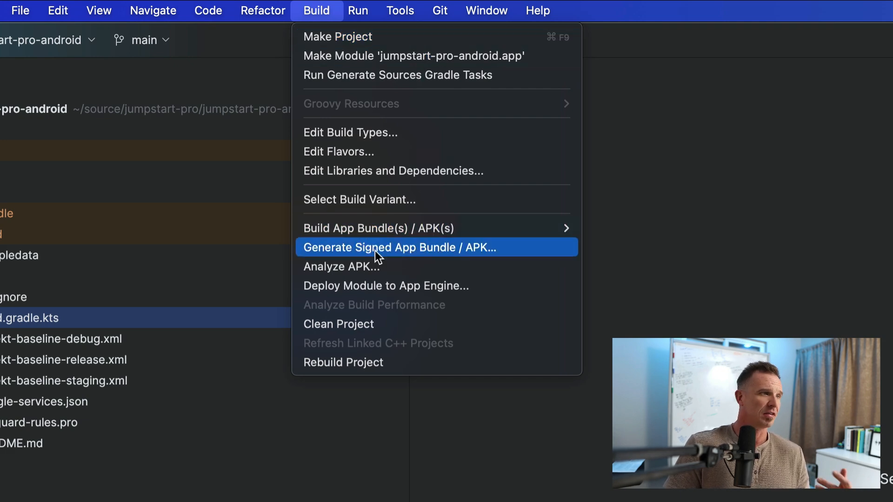
mouse_move(378, 228)
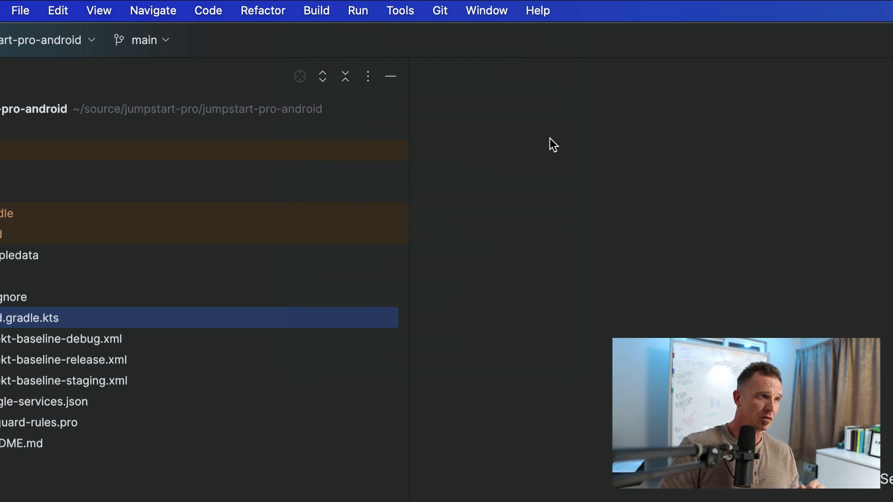
left_click(357, 10)
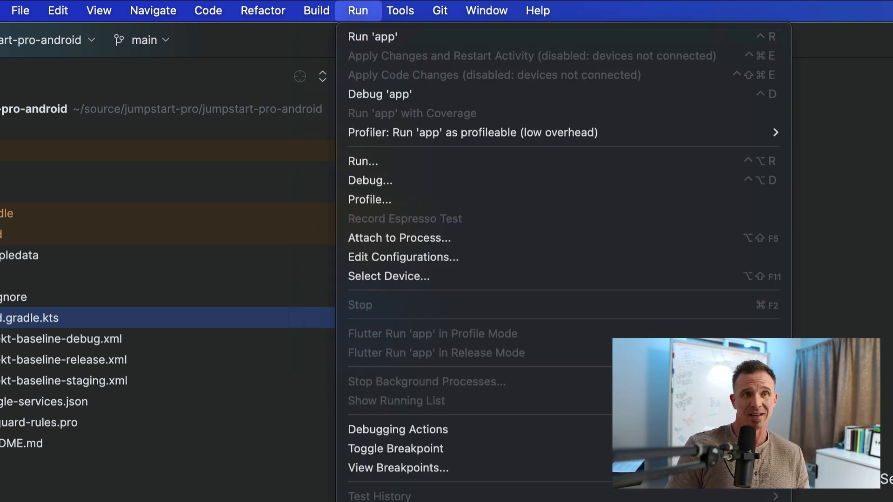
mouse_move(586, 233)
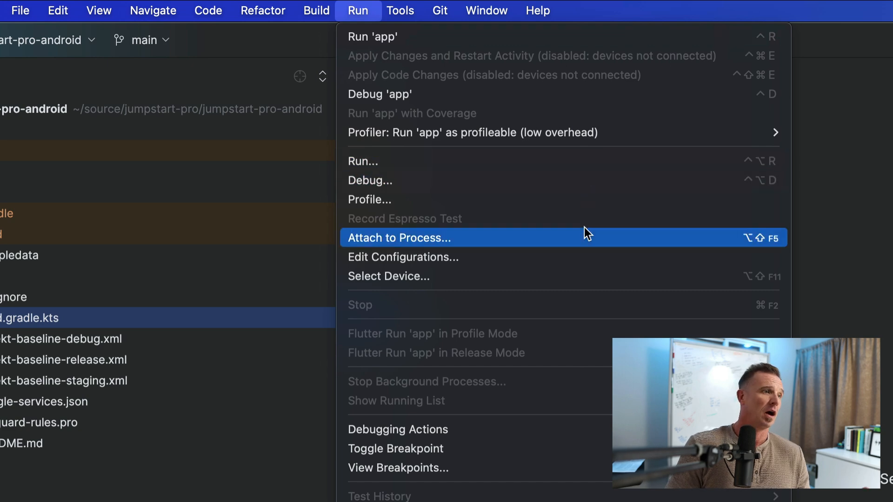
mouse_move(554, 264)
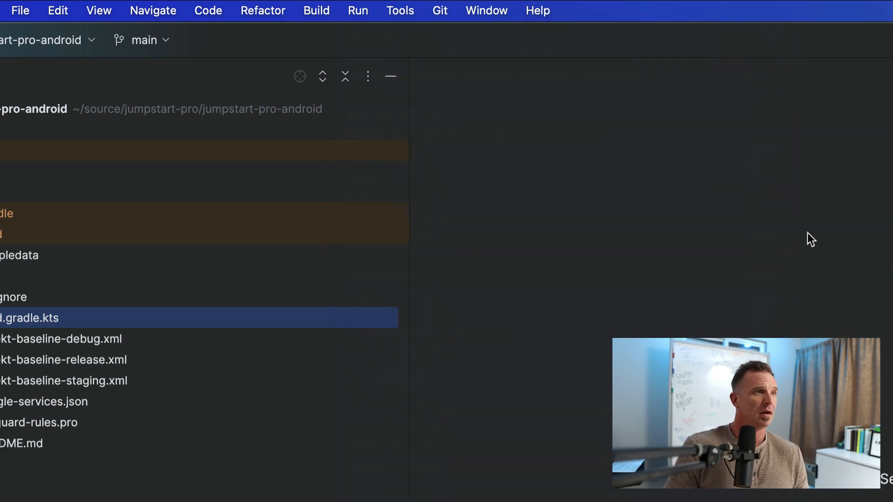
left_click(400, 11)
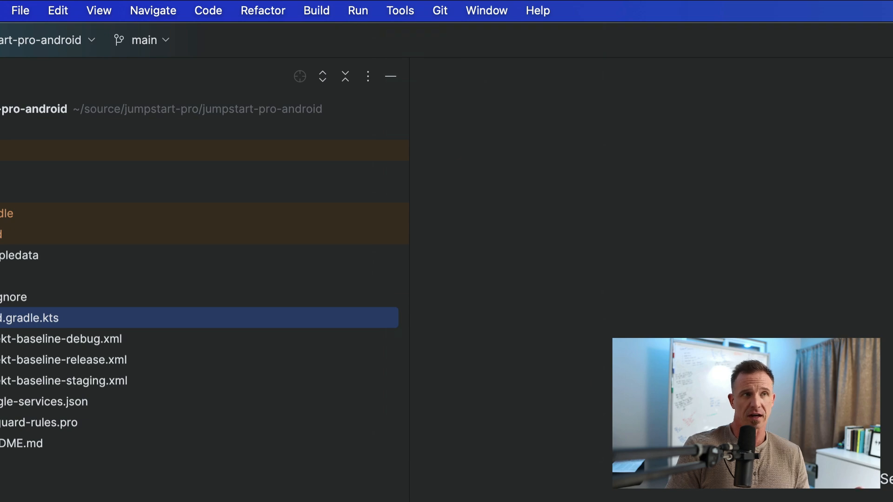
Step: Open the Android SDK settings from Tools and scroll the installed platforms (Android 15, 14, 13)
left_click(400, 10)
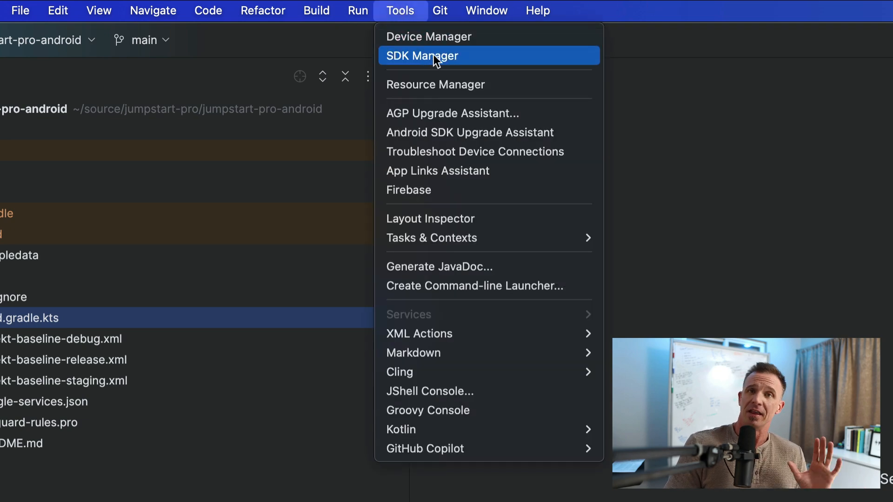
left_click(423, 56)
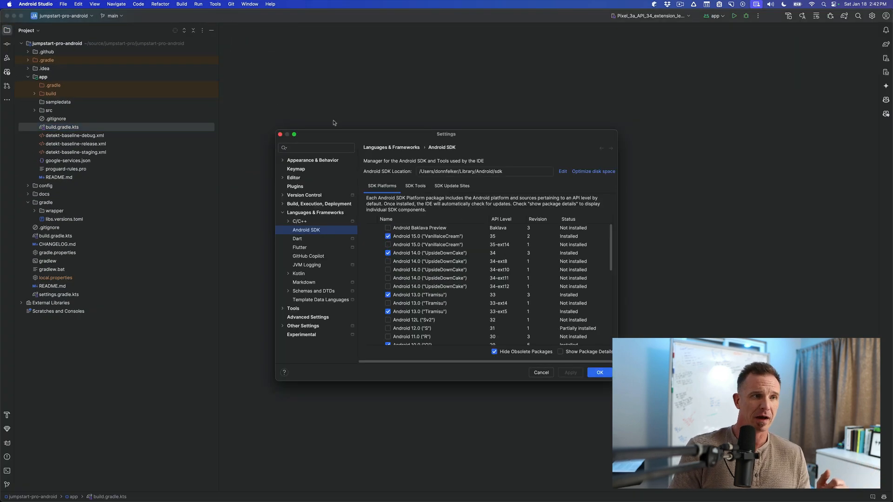
mouse_move(449, 132)
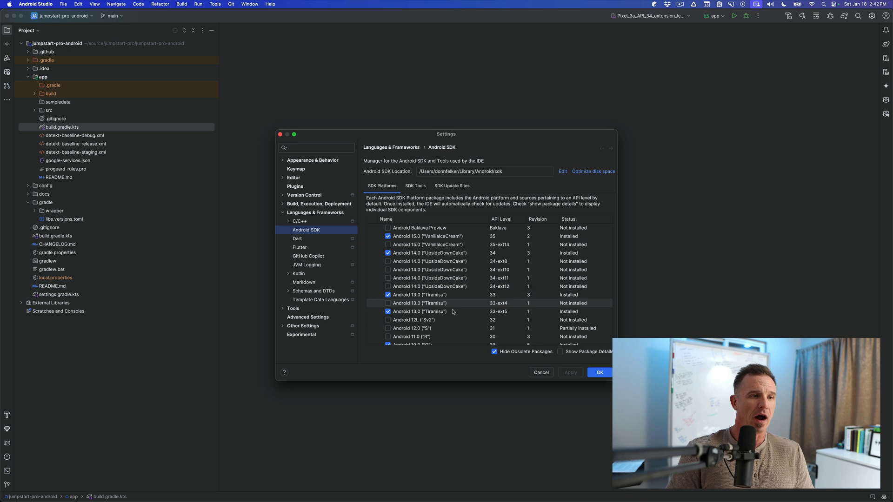
mouse_move(501, 303)
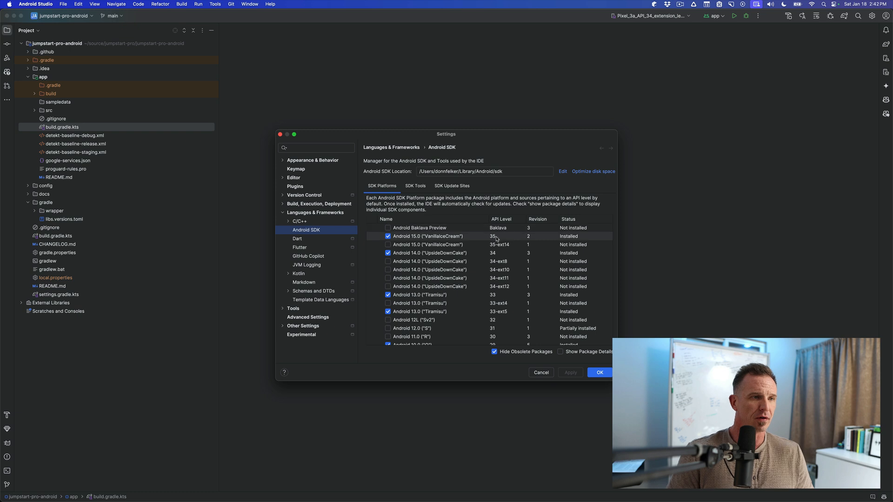
scroll("down", 3)
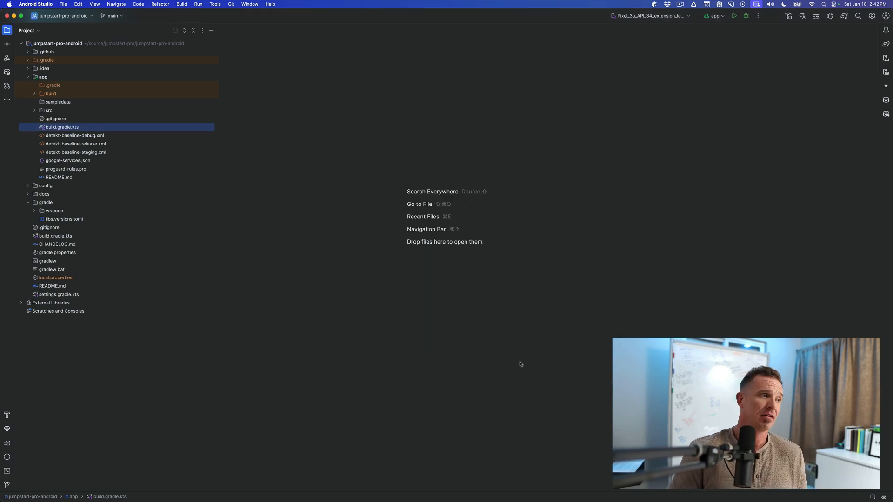
Step: Open app/build.gradle.kts showing compileSdk 34, minSdk 26 and targetSdk 34
double_click(62, 127)
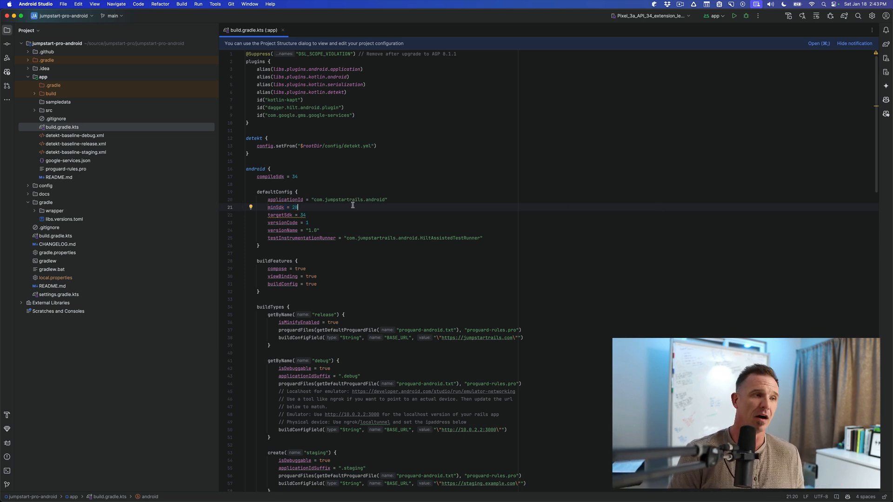
Step: Browse to apilevels.com and highlight API Level 28, Android 9 Pie
key("cmd+tab")
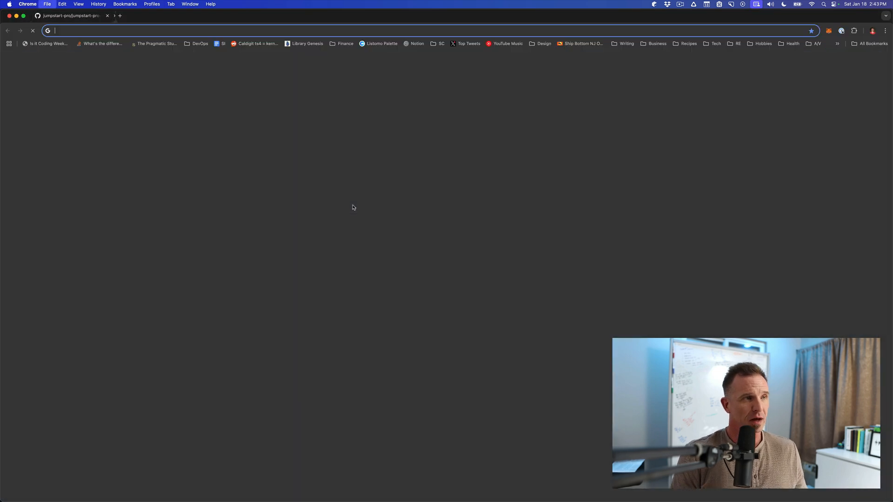
type("apilelv")
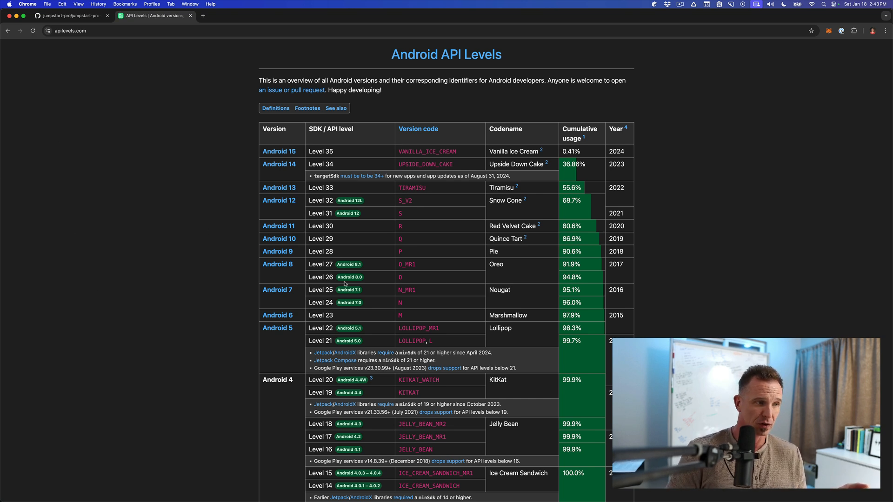
double_click(321, 251)
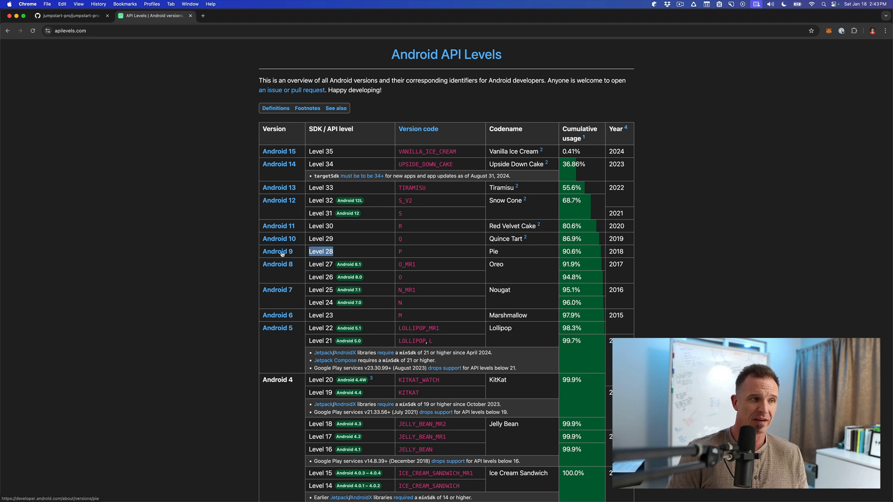
mouse_move(553, 254)
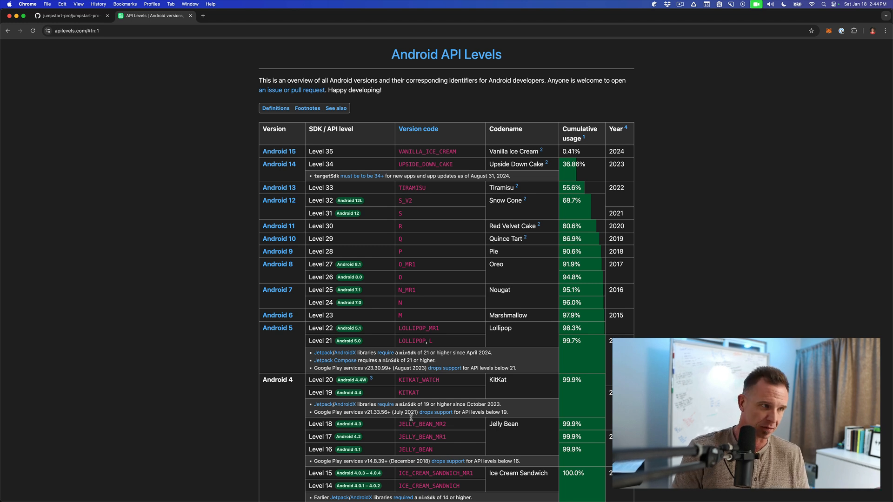
mouse_move(503, 249)
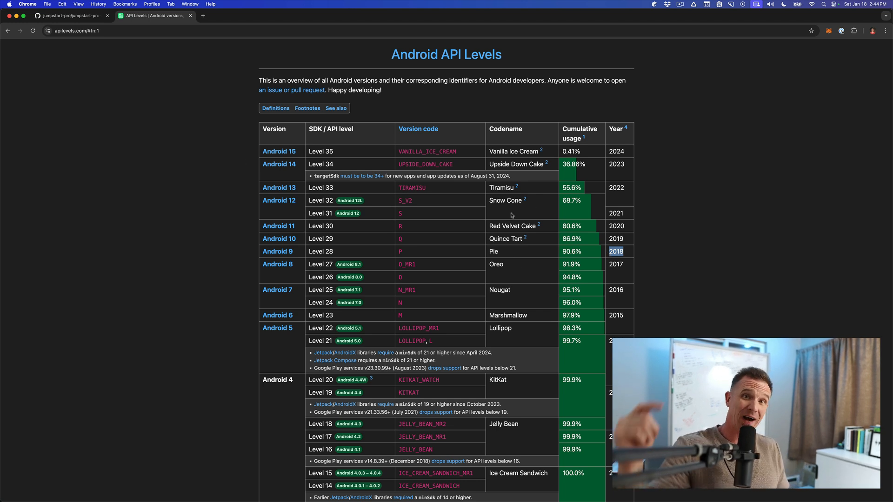
mouse_move(588, 221)
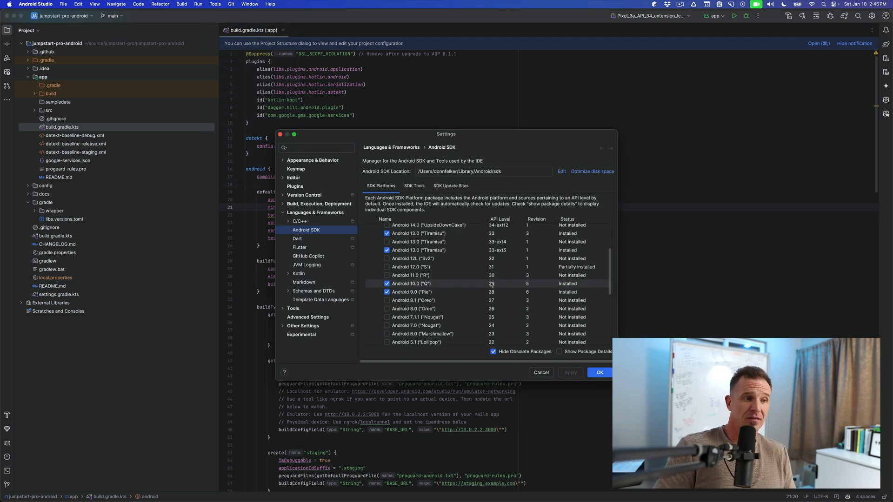
Step: Point out the installed Android 9.0 Pie and 10.0 platforms, then cancel SDK settings
left_click(427, 291)
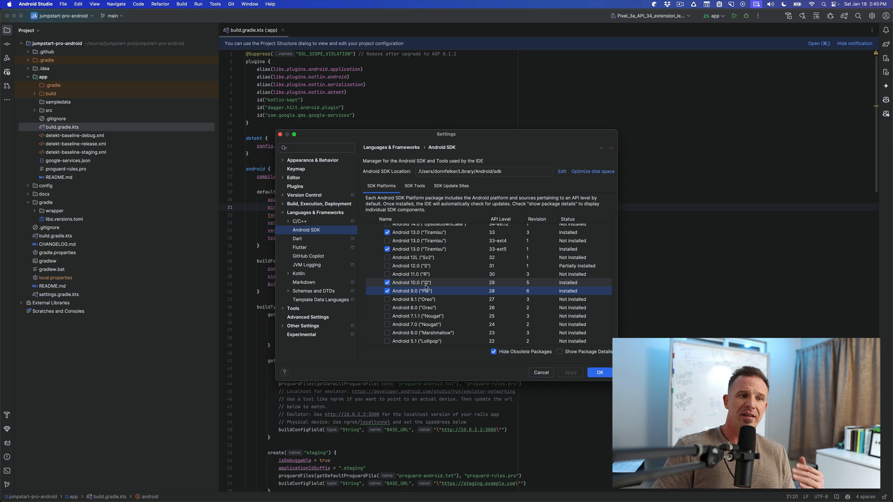
left_click(413, 283)
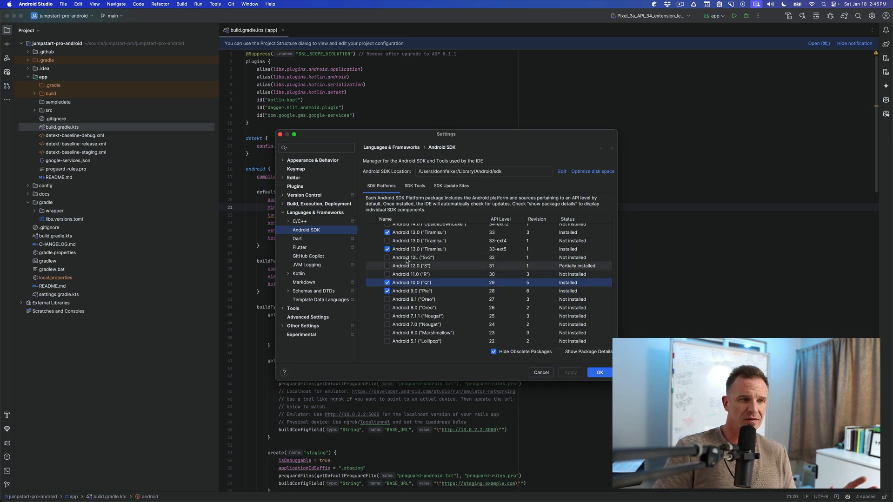
left_click(418, 290)
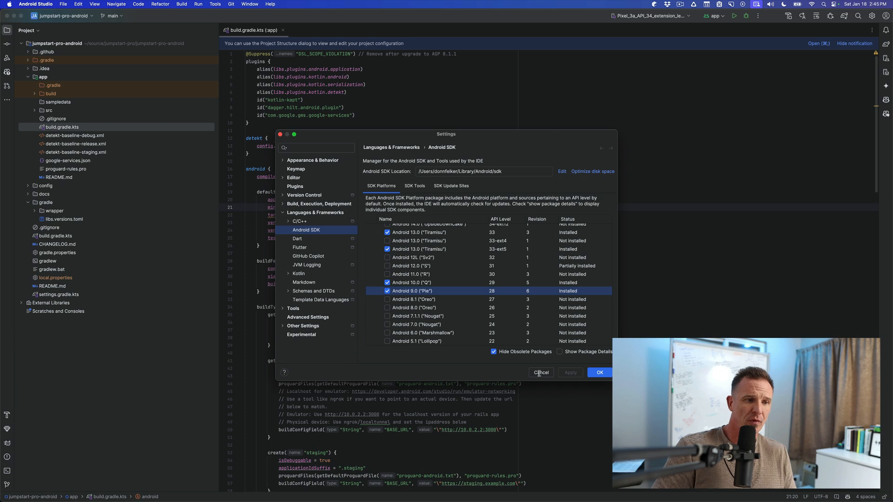
left_click(540, 372)
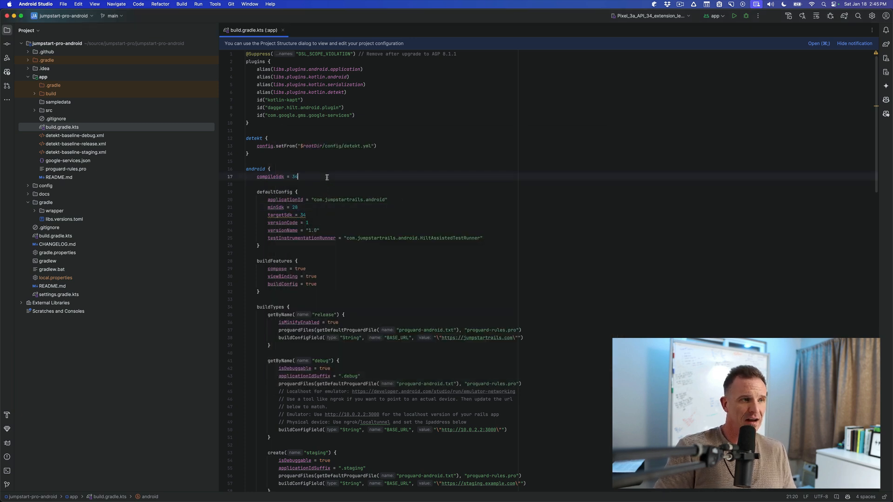
triple_click(277, 177)
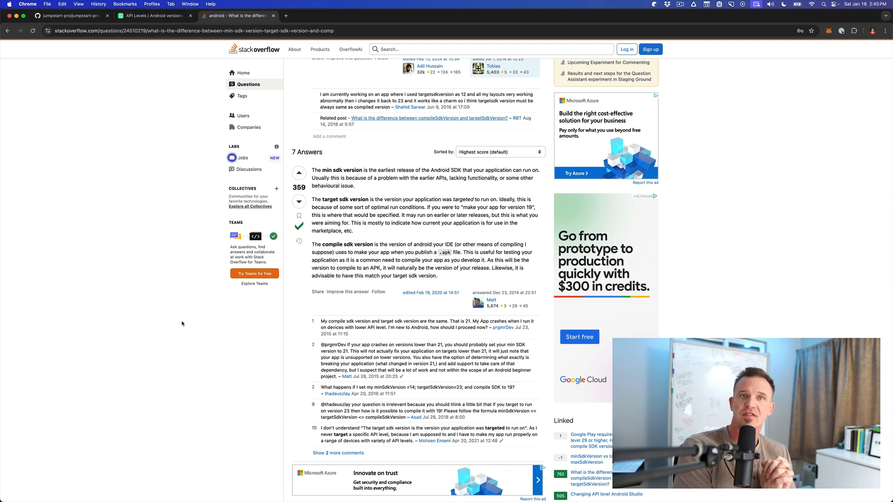
mouse_move(298, 234)
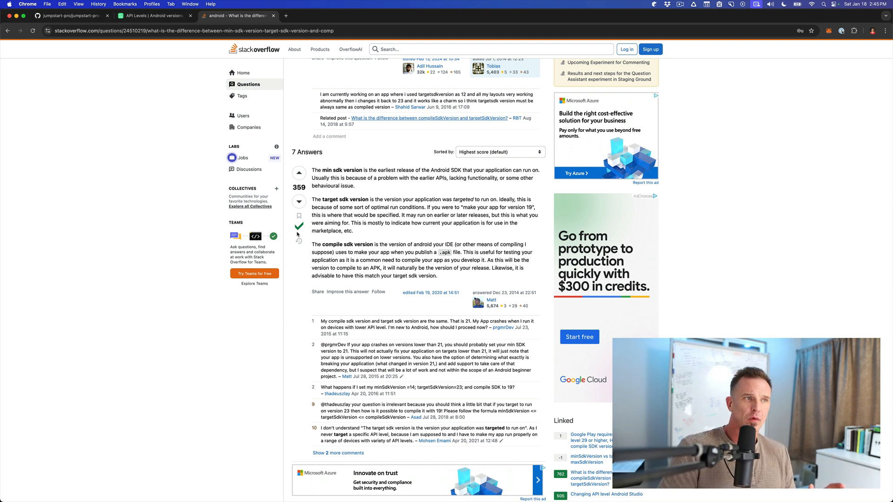
mouse_move(421, 185)
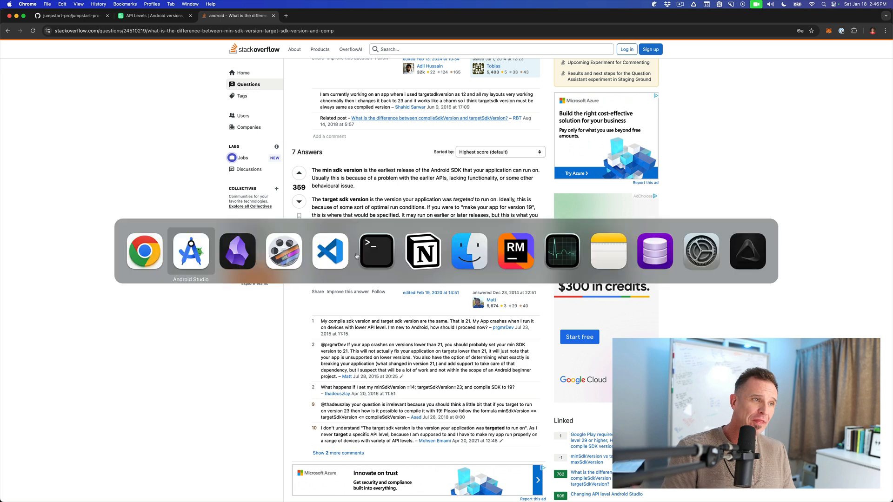
Step: Switch back from the browser to Android Studio's build.gradle.kts
left_click(190, 251)
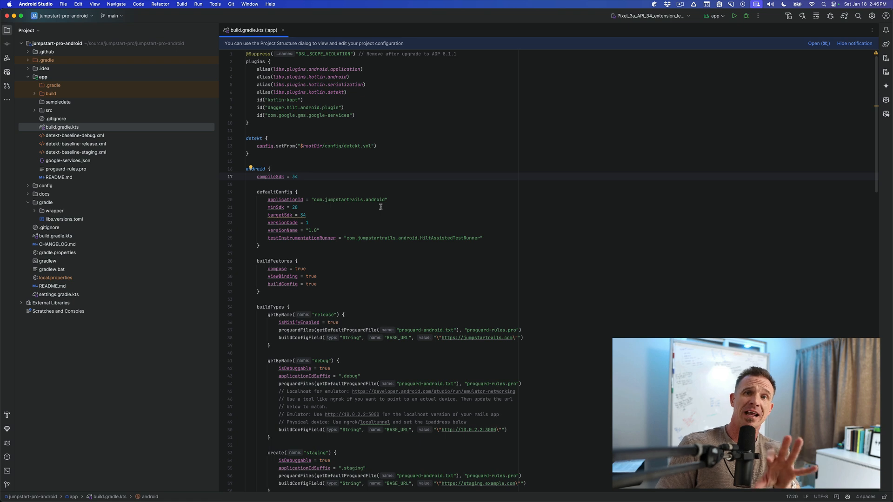
mouse_move(325, 211)
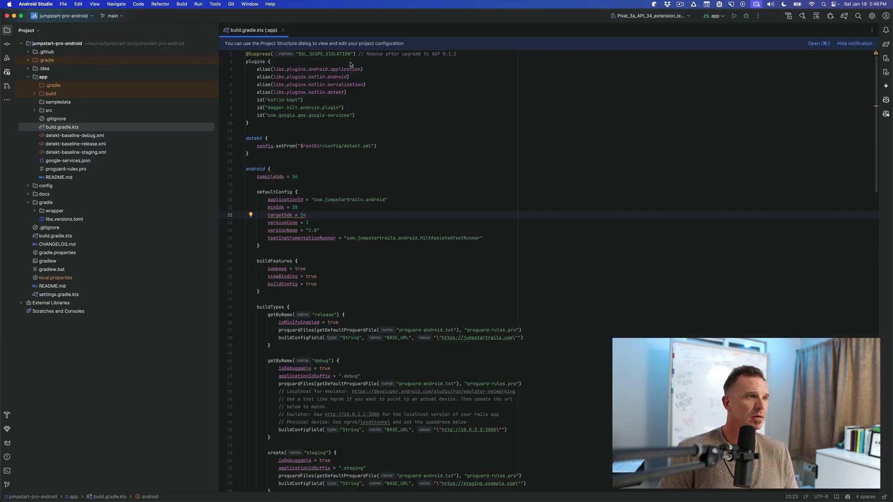
mouse_move(413, 122)
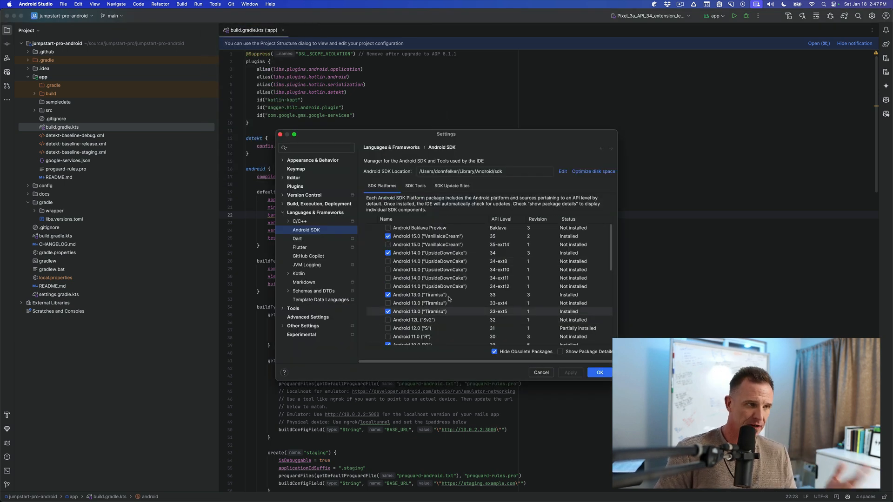
Step: Scroll the SDK Platforms list past installed Android 15, 14 and 13
scroll("down", 3)
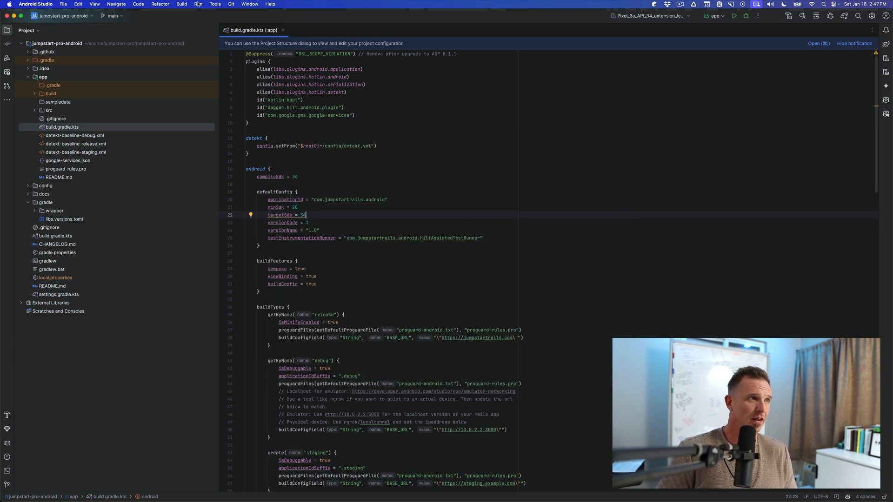
left_click(215, 4)
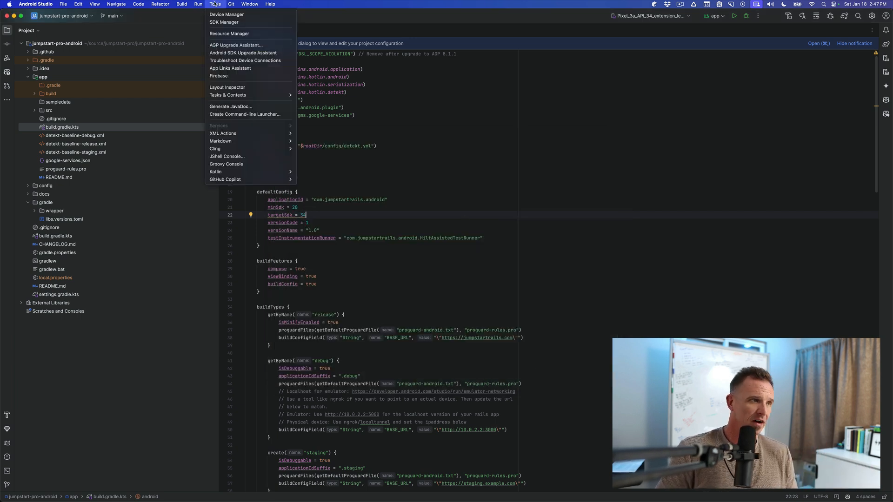
mouse_move(215, 171)
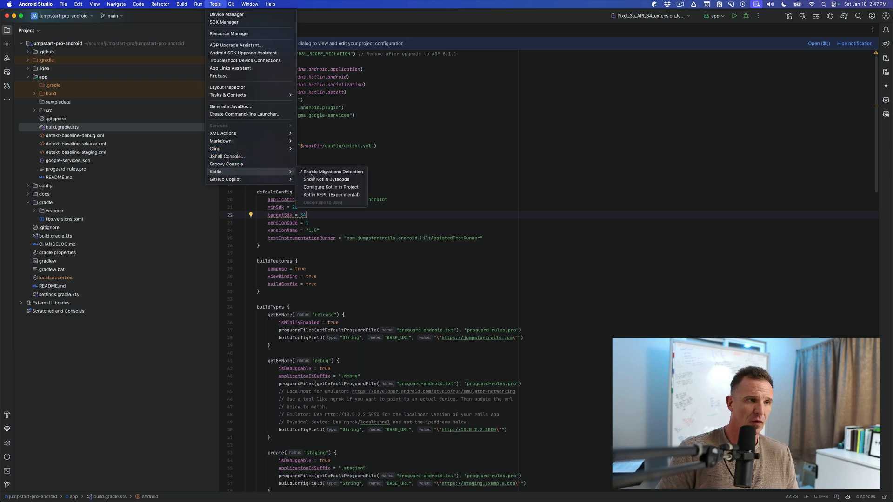
mouse_move(331, 195)
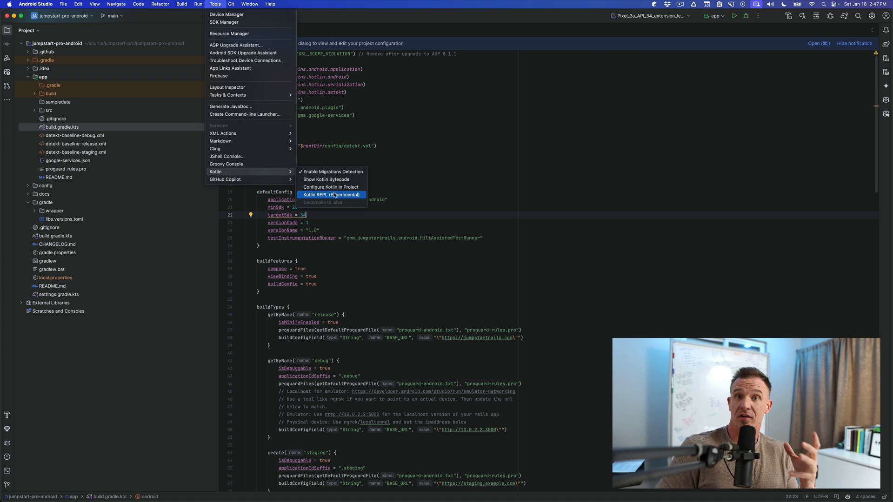
mouse_move(354, 198)
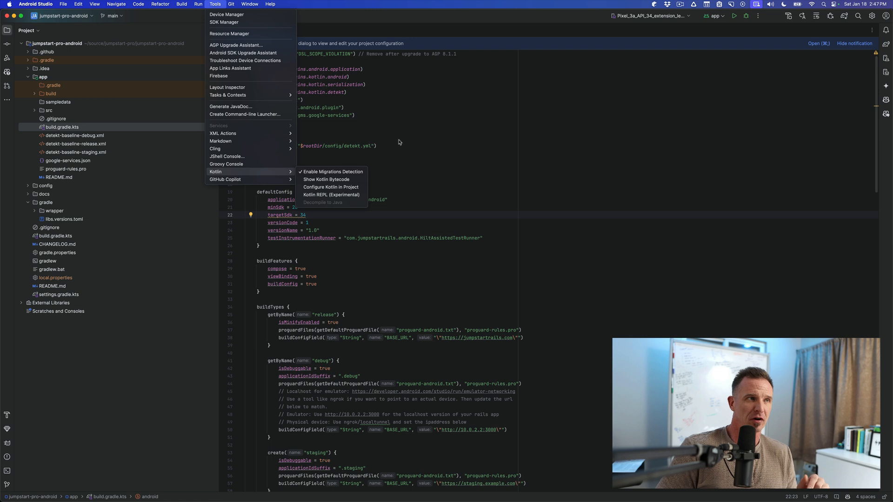
left_click(231, 4)
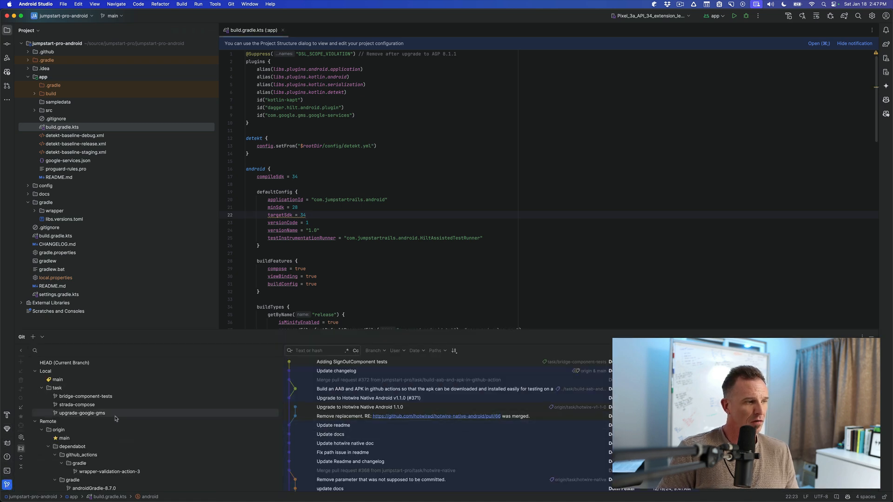
Step: Scroll the Git branch list through Dependabot branches like androidGradle-8.7.0
scroll("down", 3)
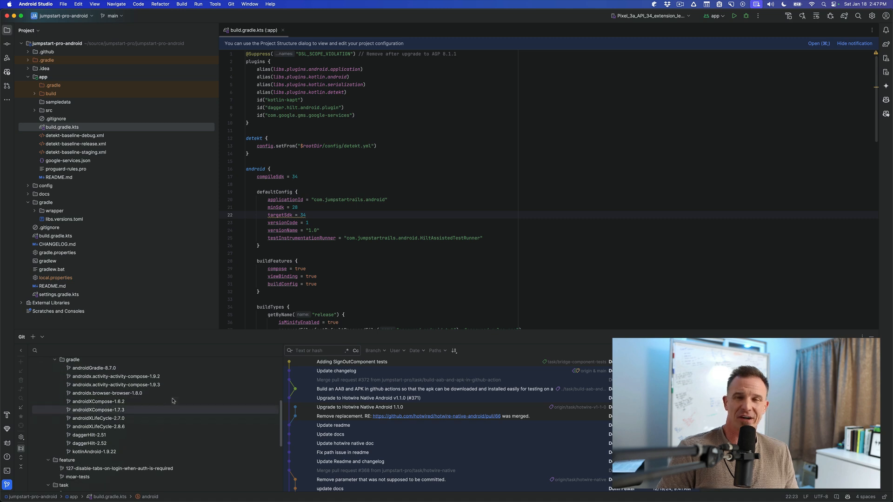